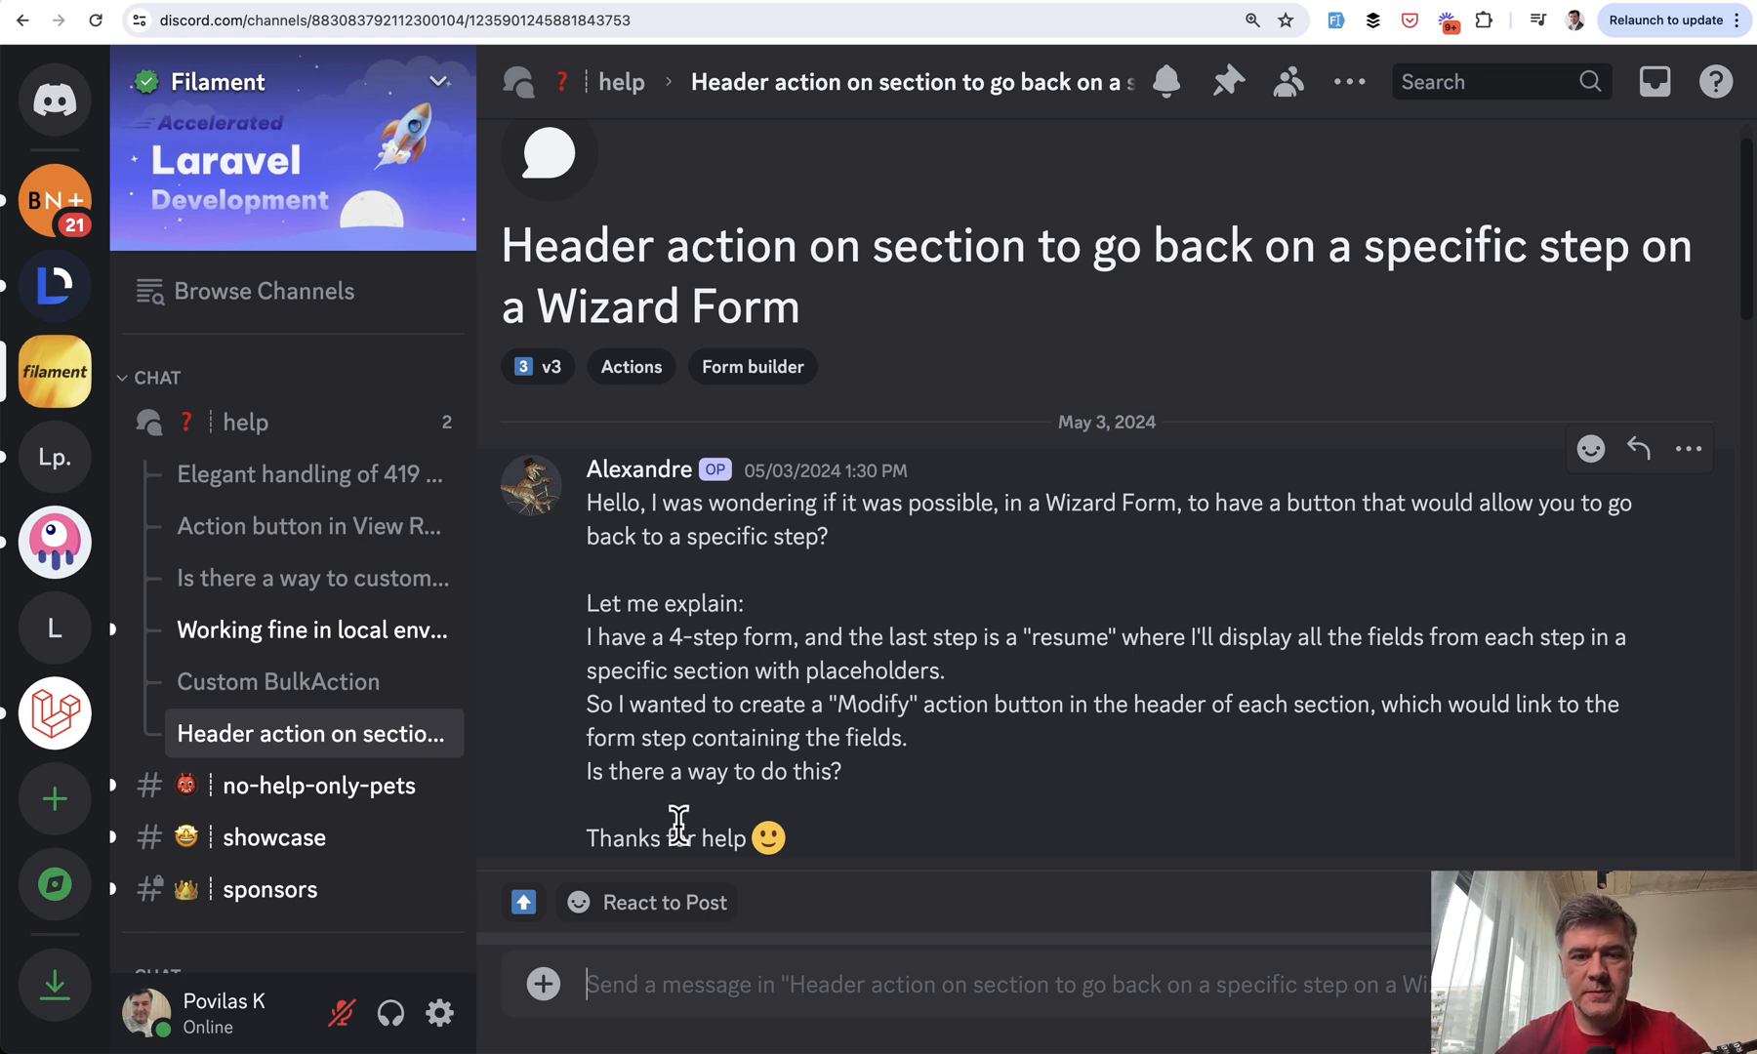
mouse_move(929, 556)
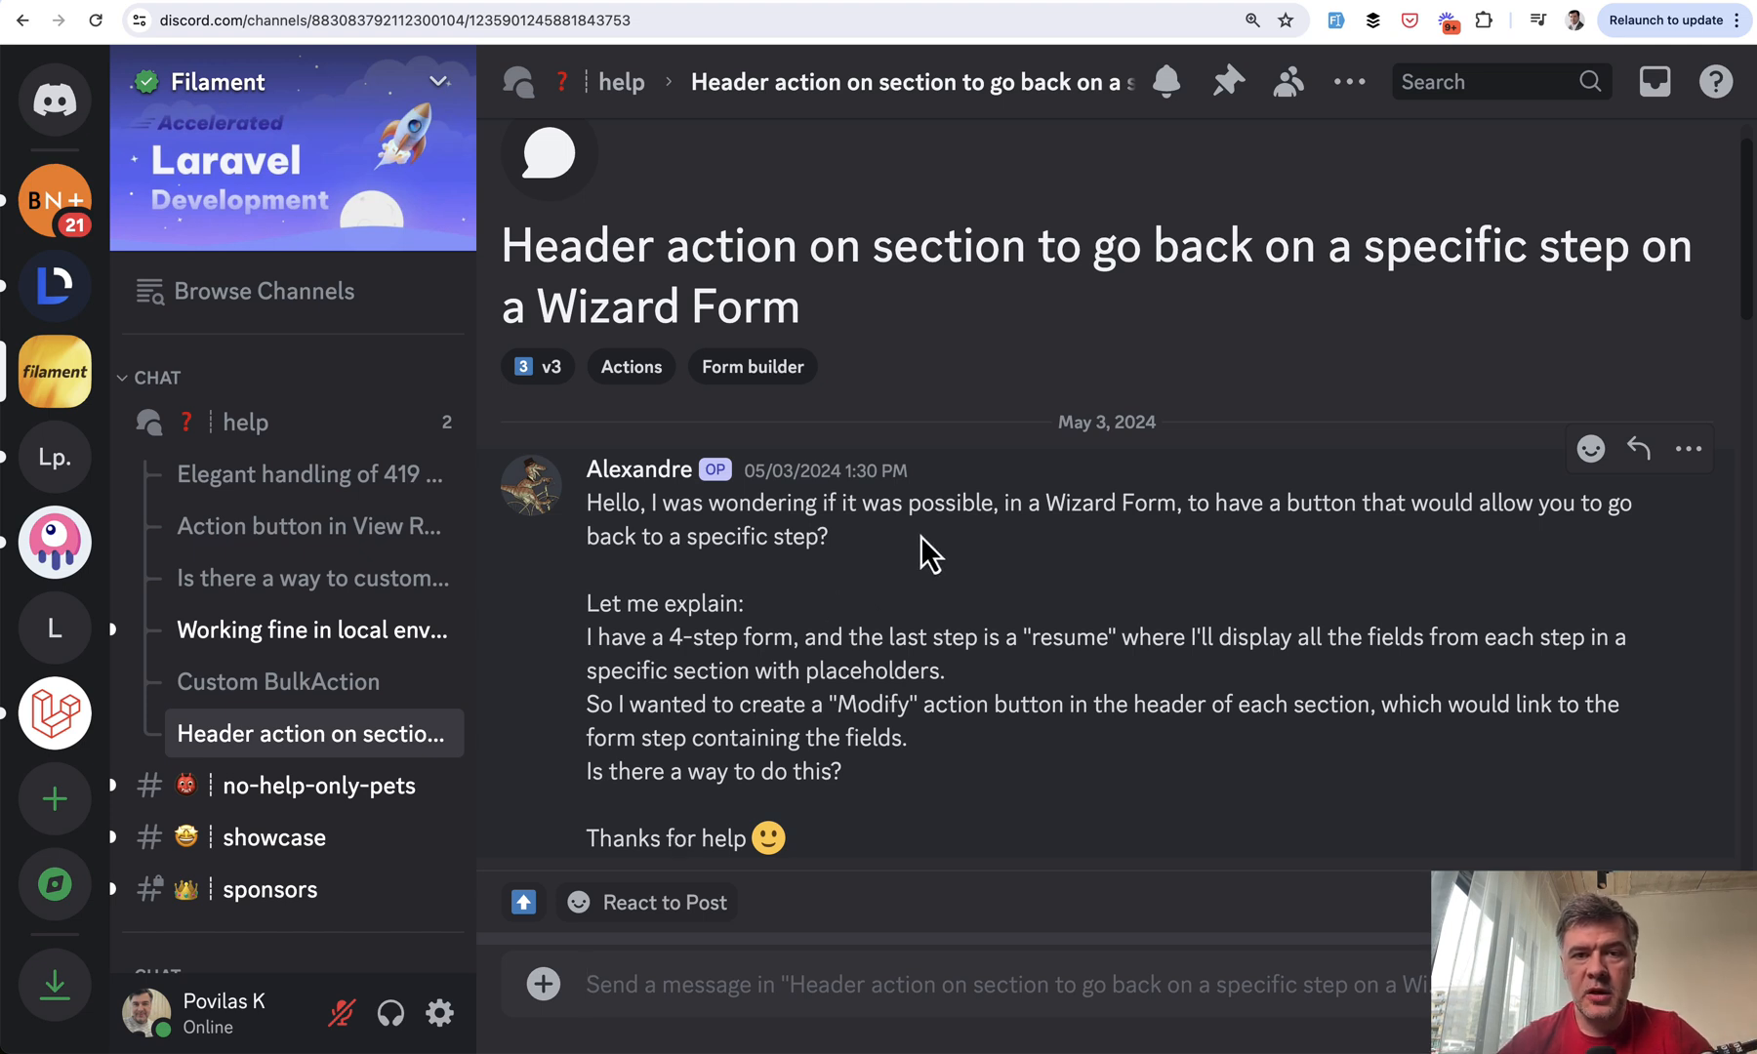
mouse_move(826, 774)
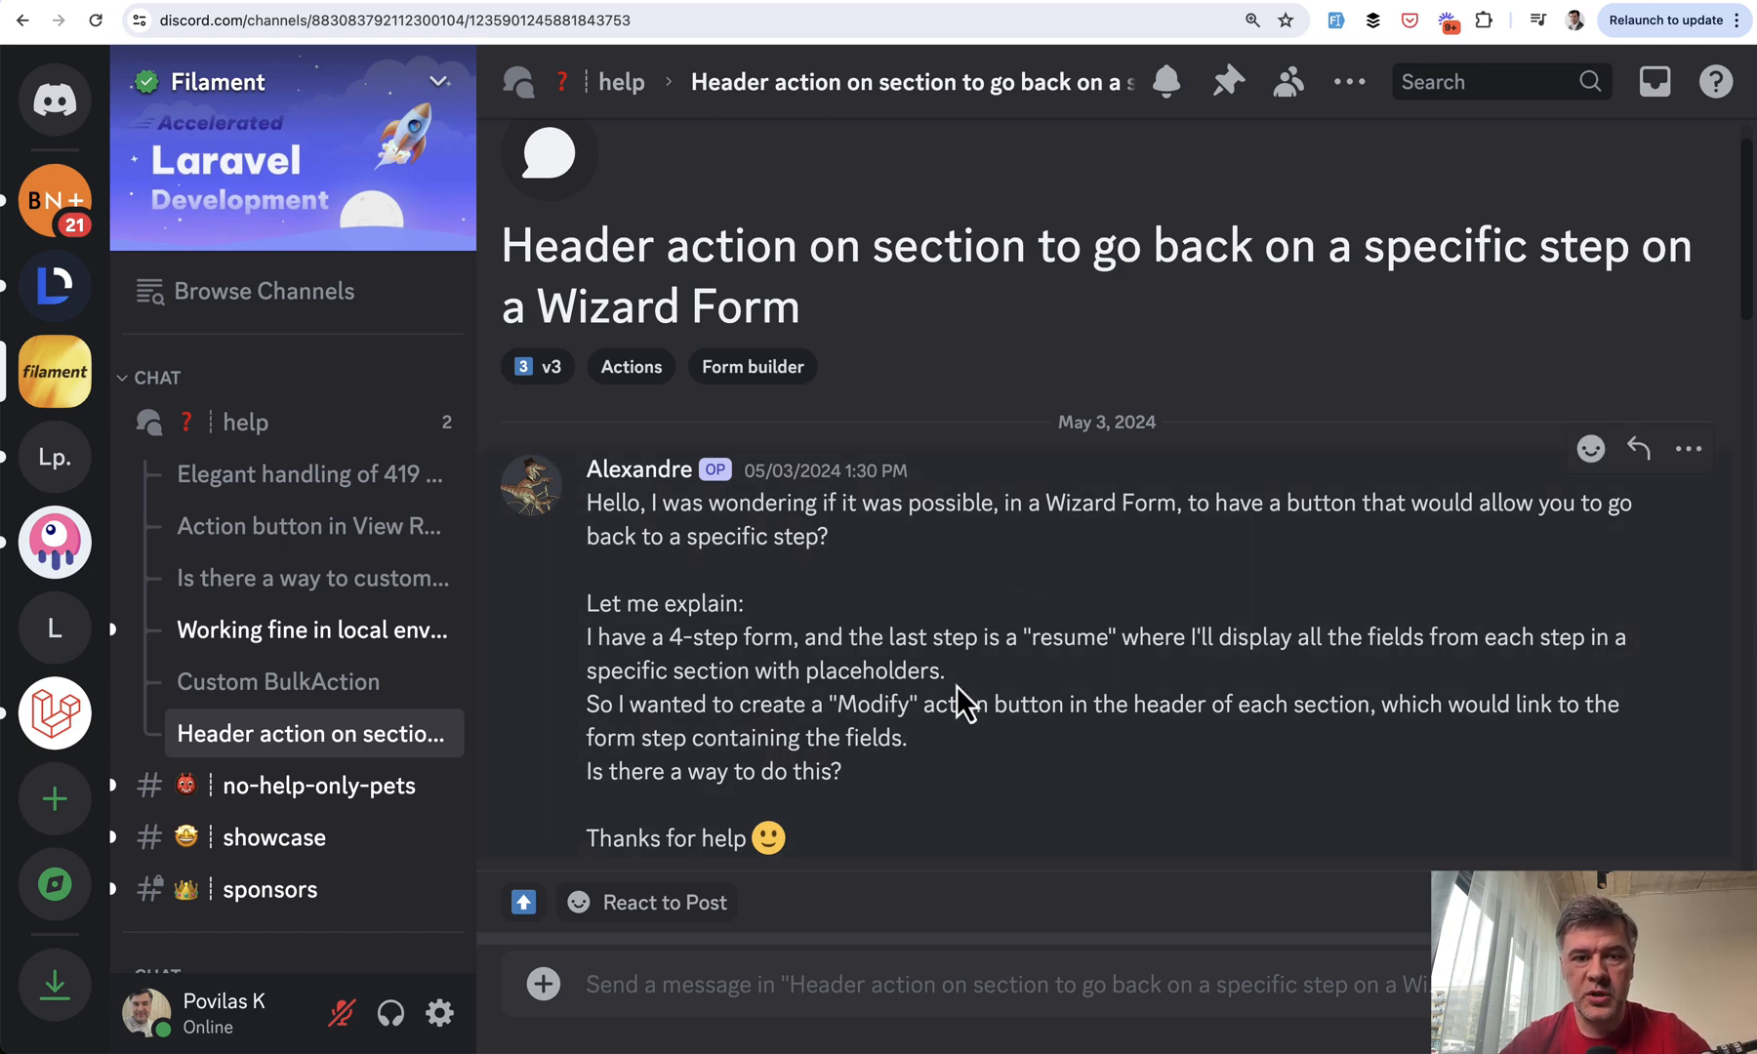
Browse the full-projects folder of FilamentExamples-Projects on GitHub, then return to the repository root.
double_click(614, 306)
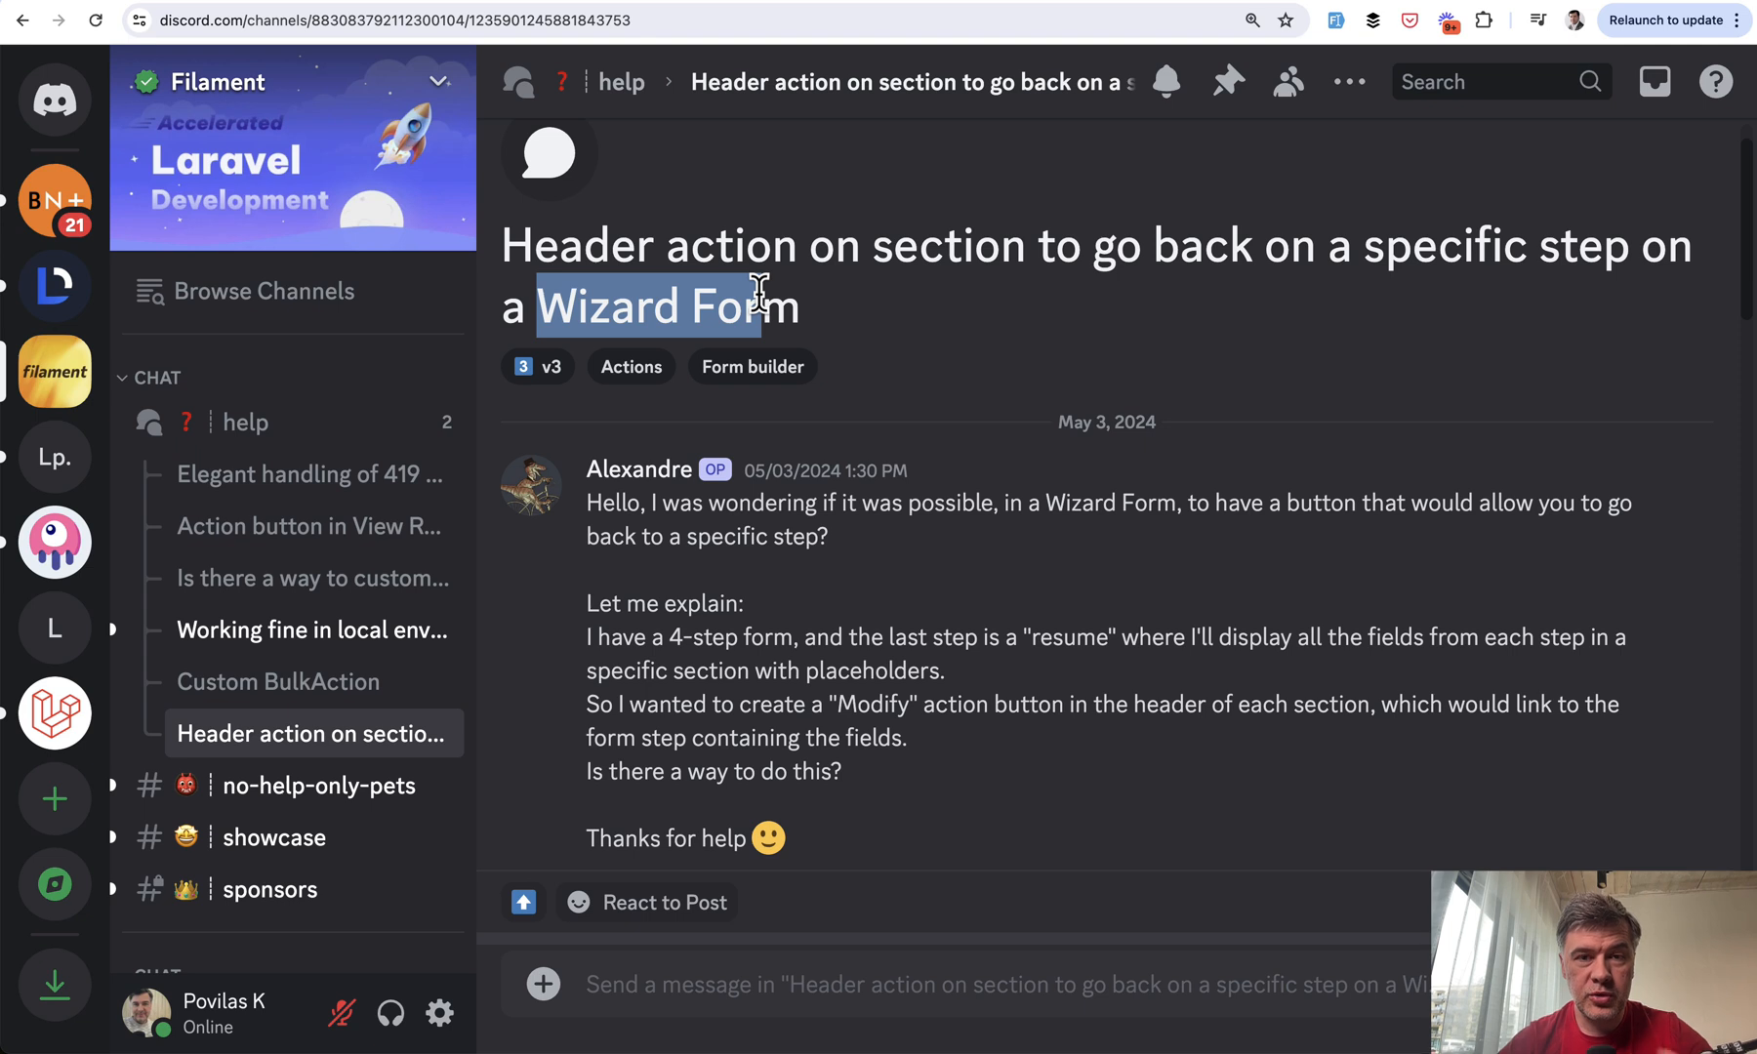
mouse_move(695, 375)
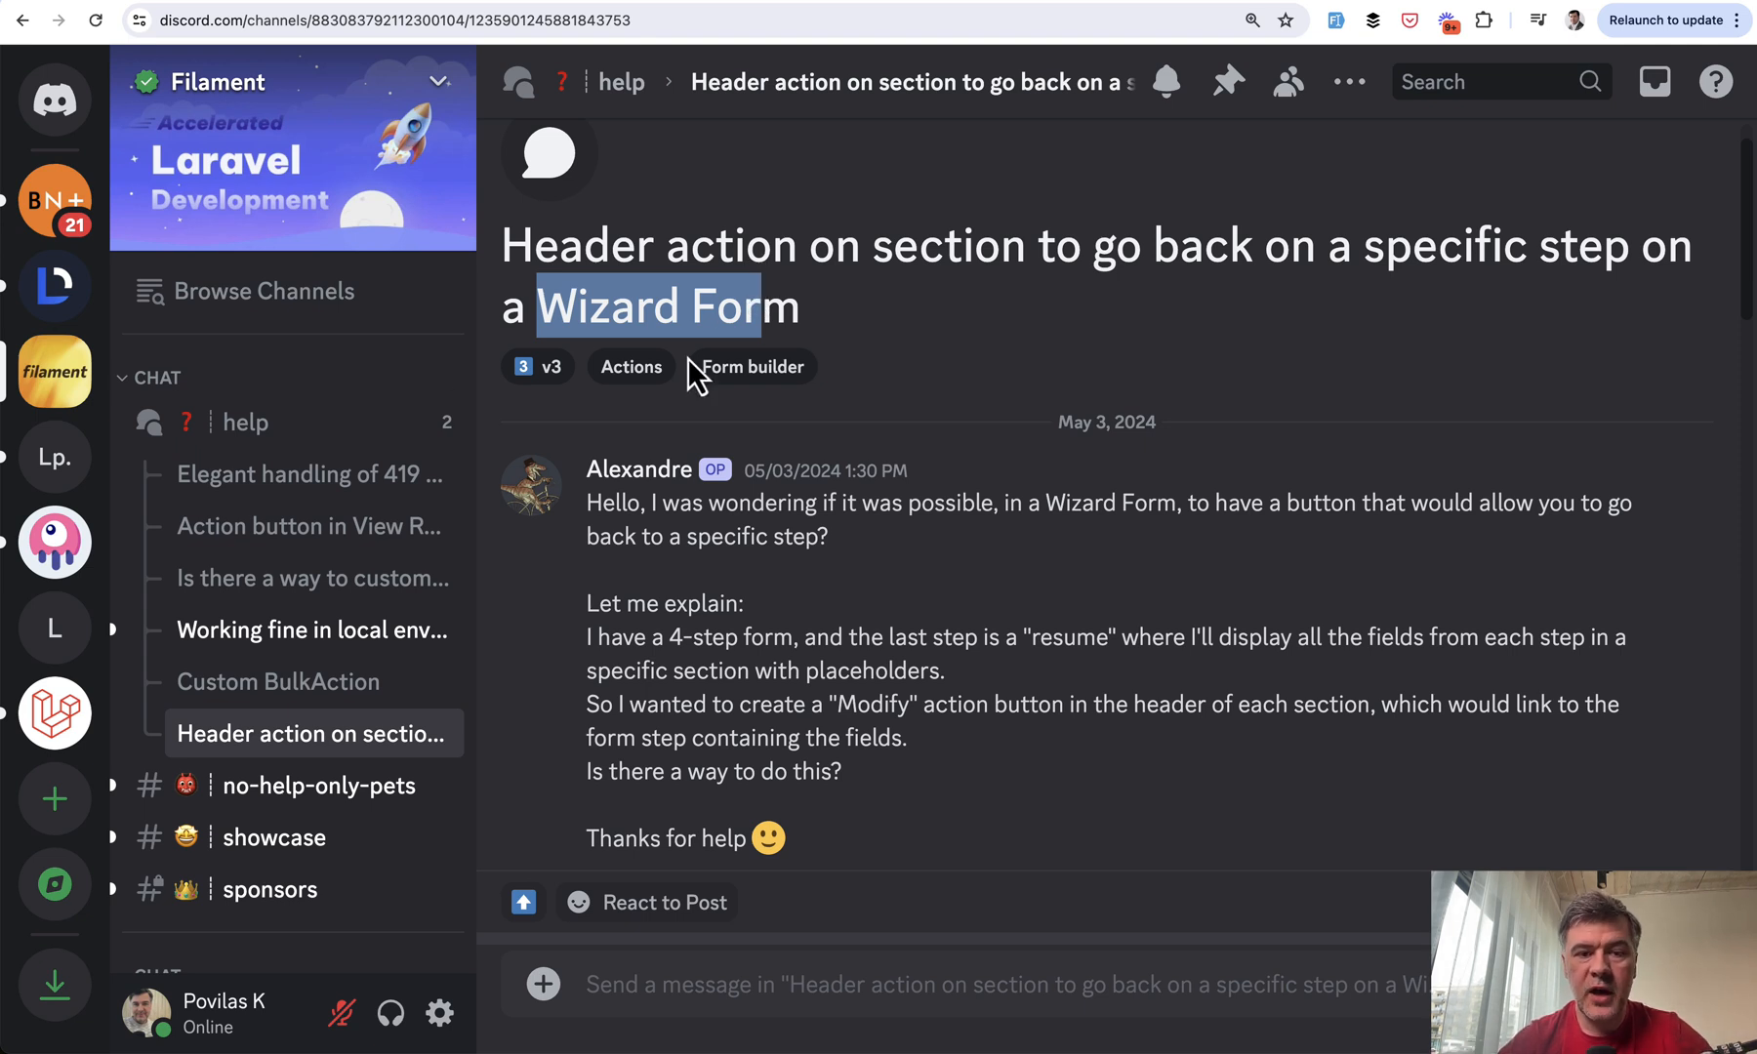
mouse_move(888, 419)
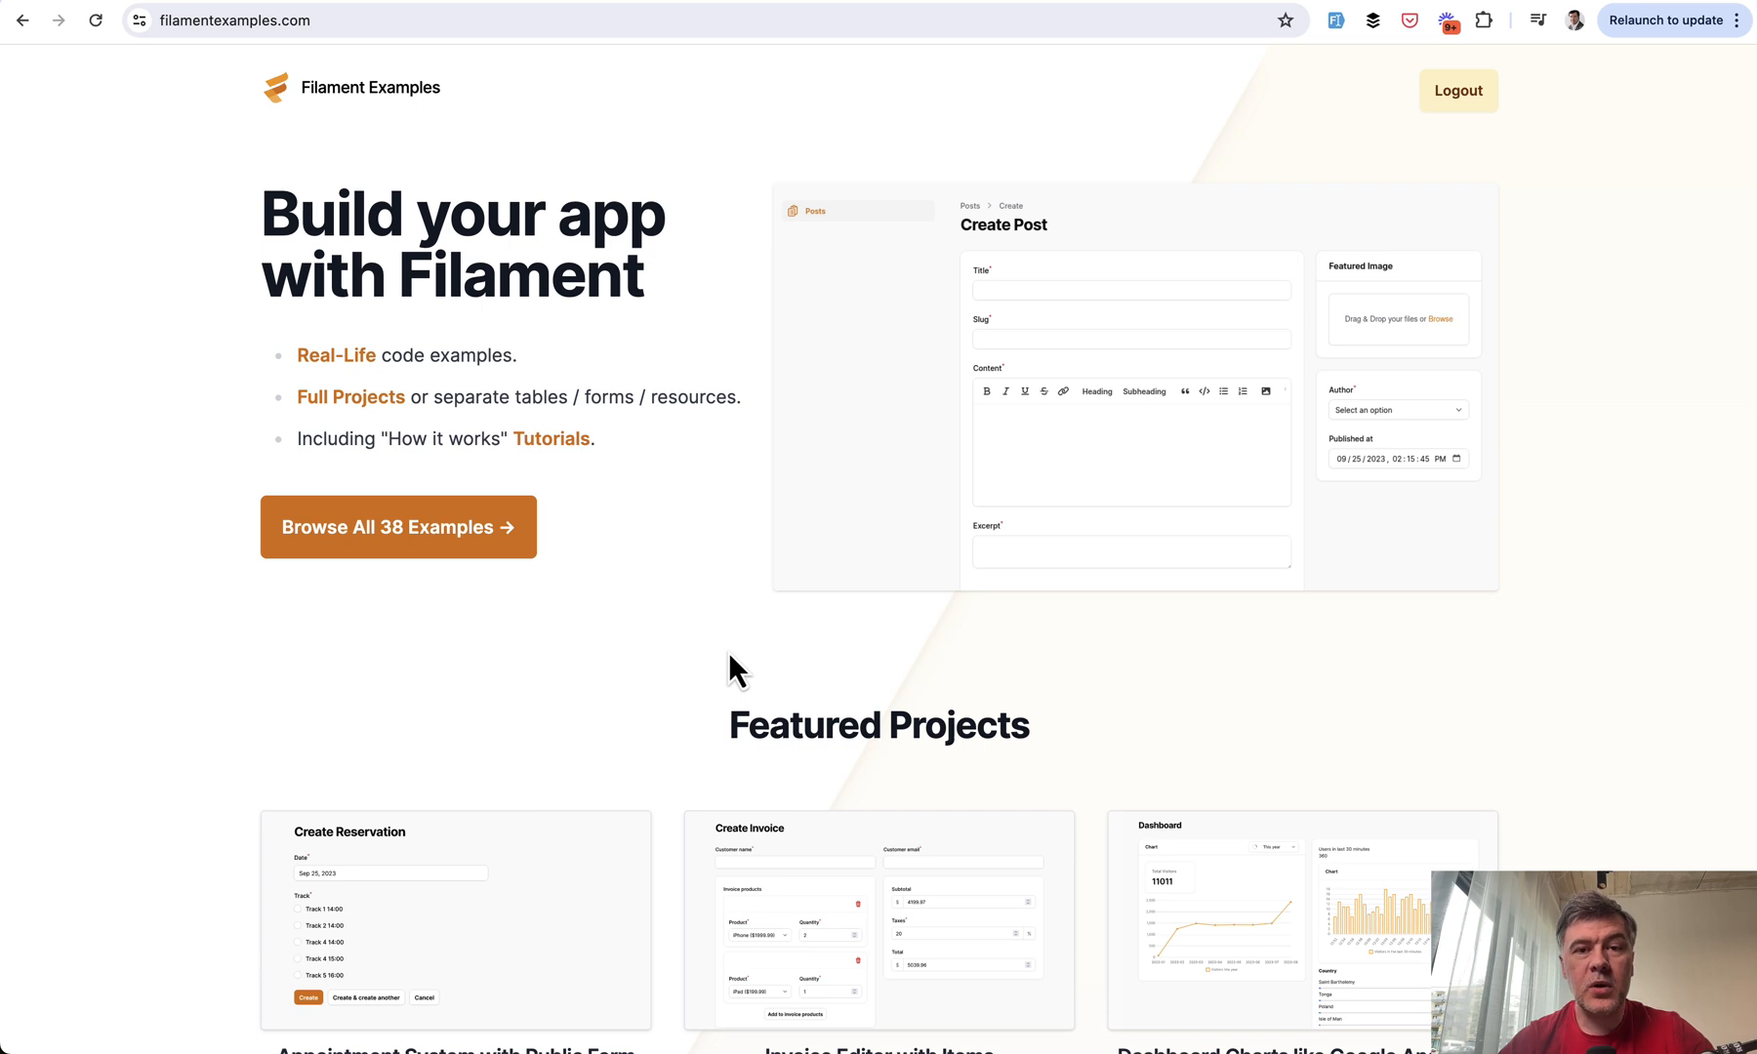
mouse_move(92, 403)
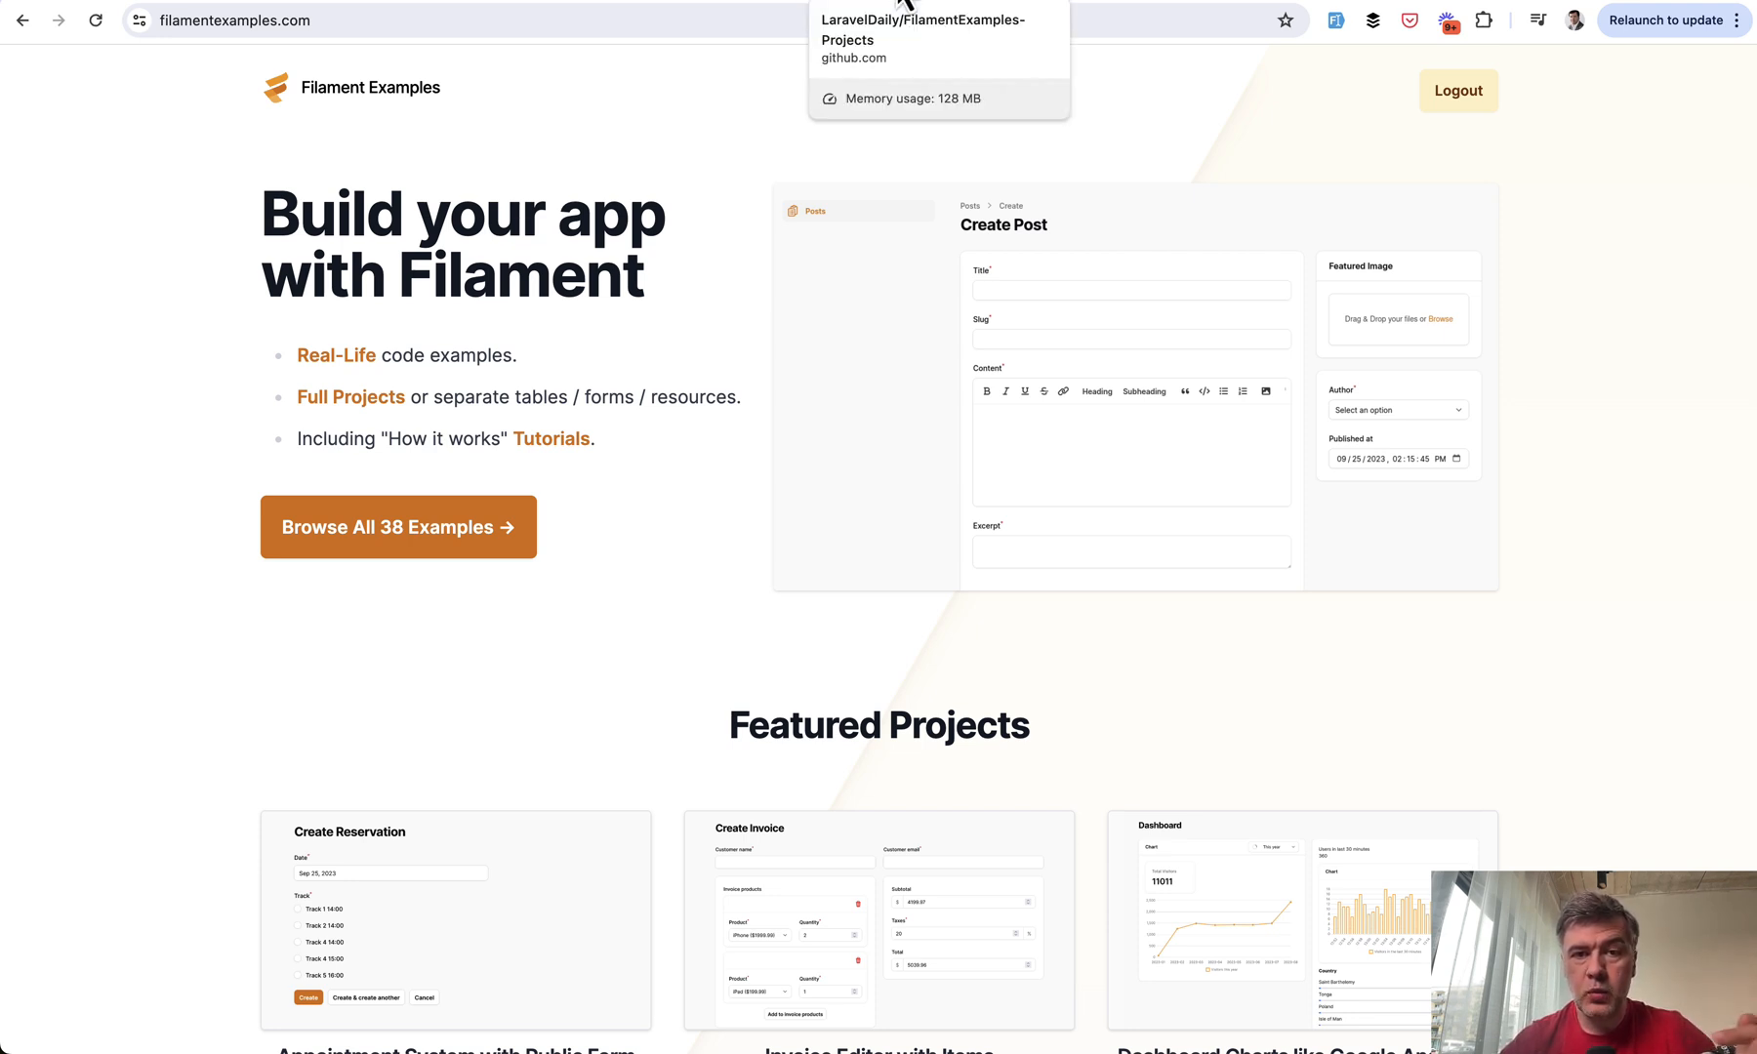
click(908, 28)
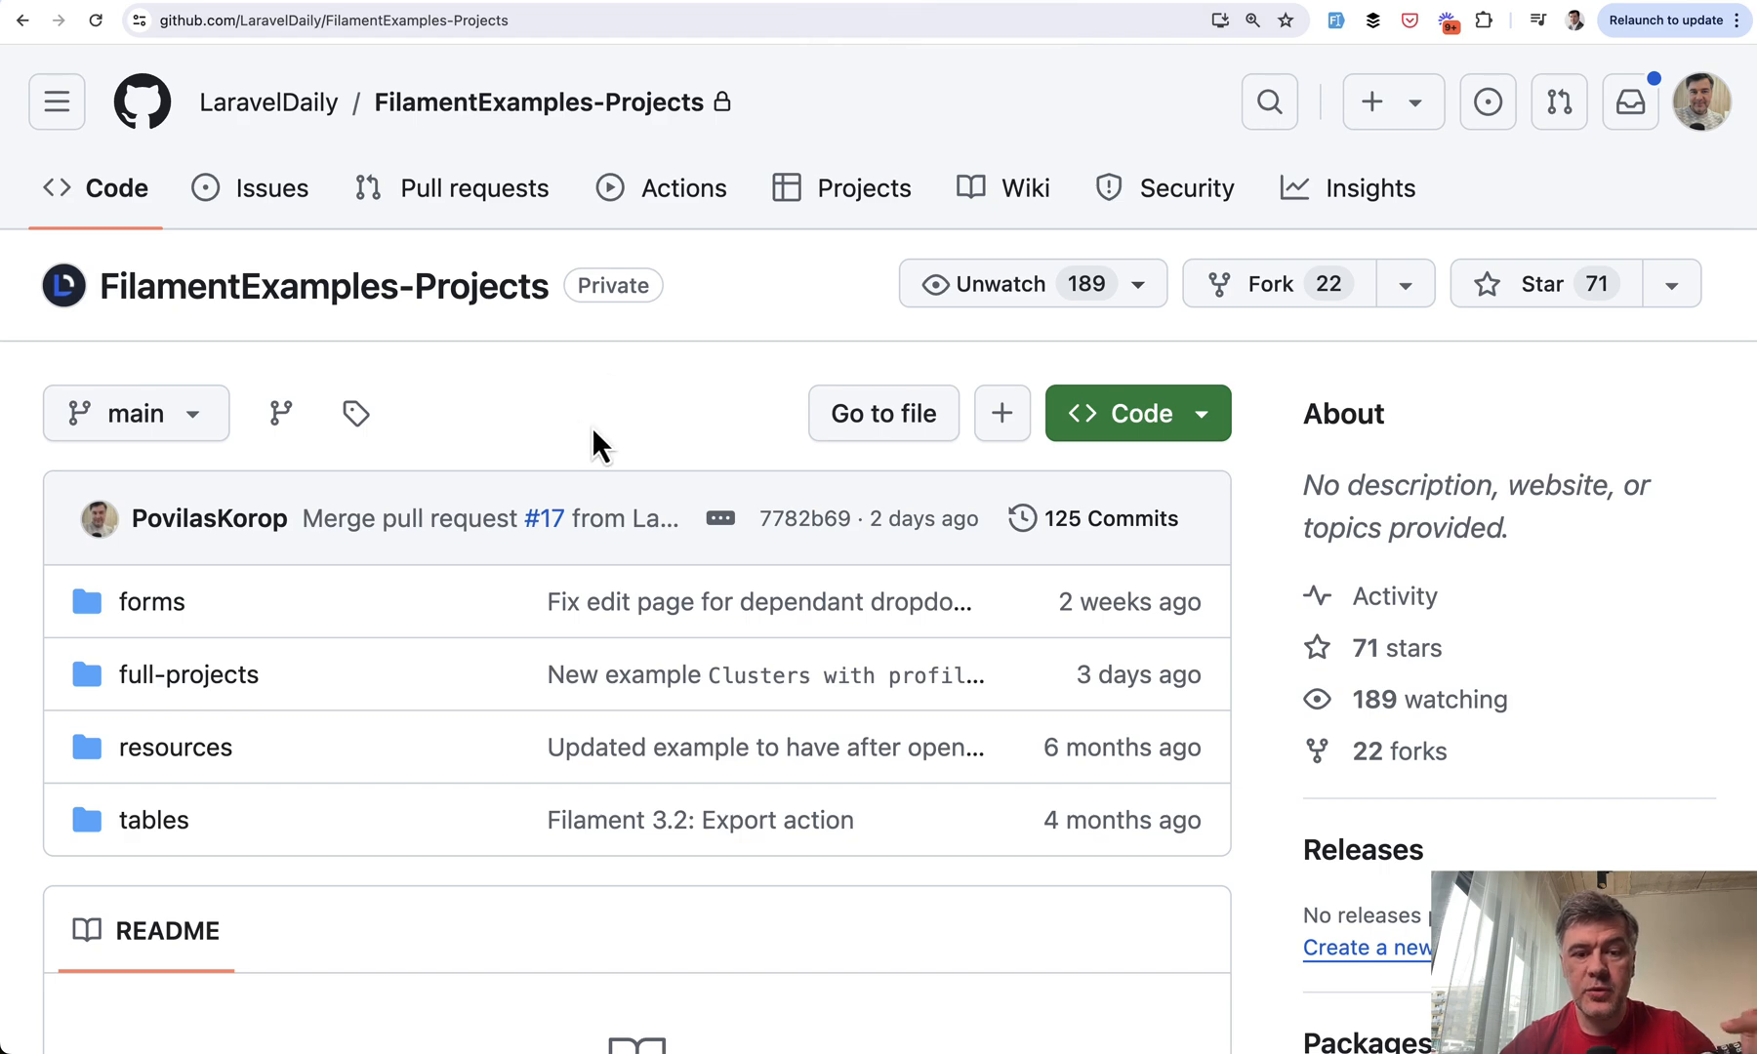
scroll(down, 3)
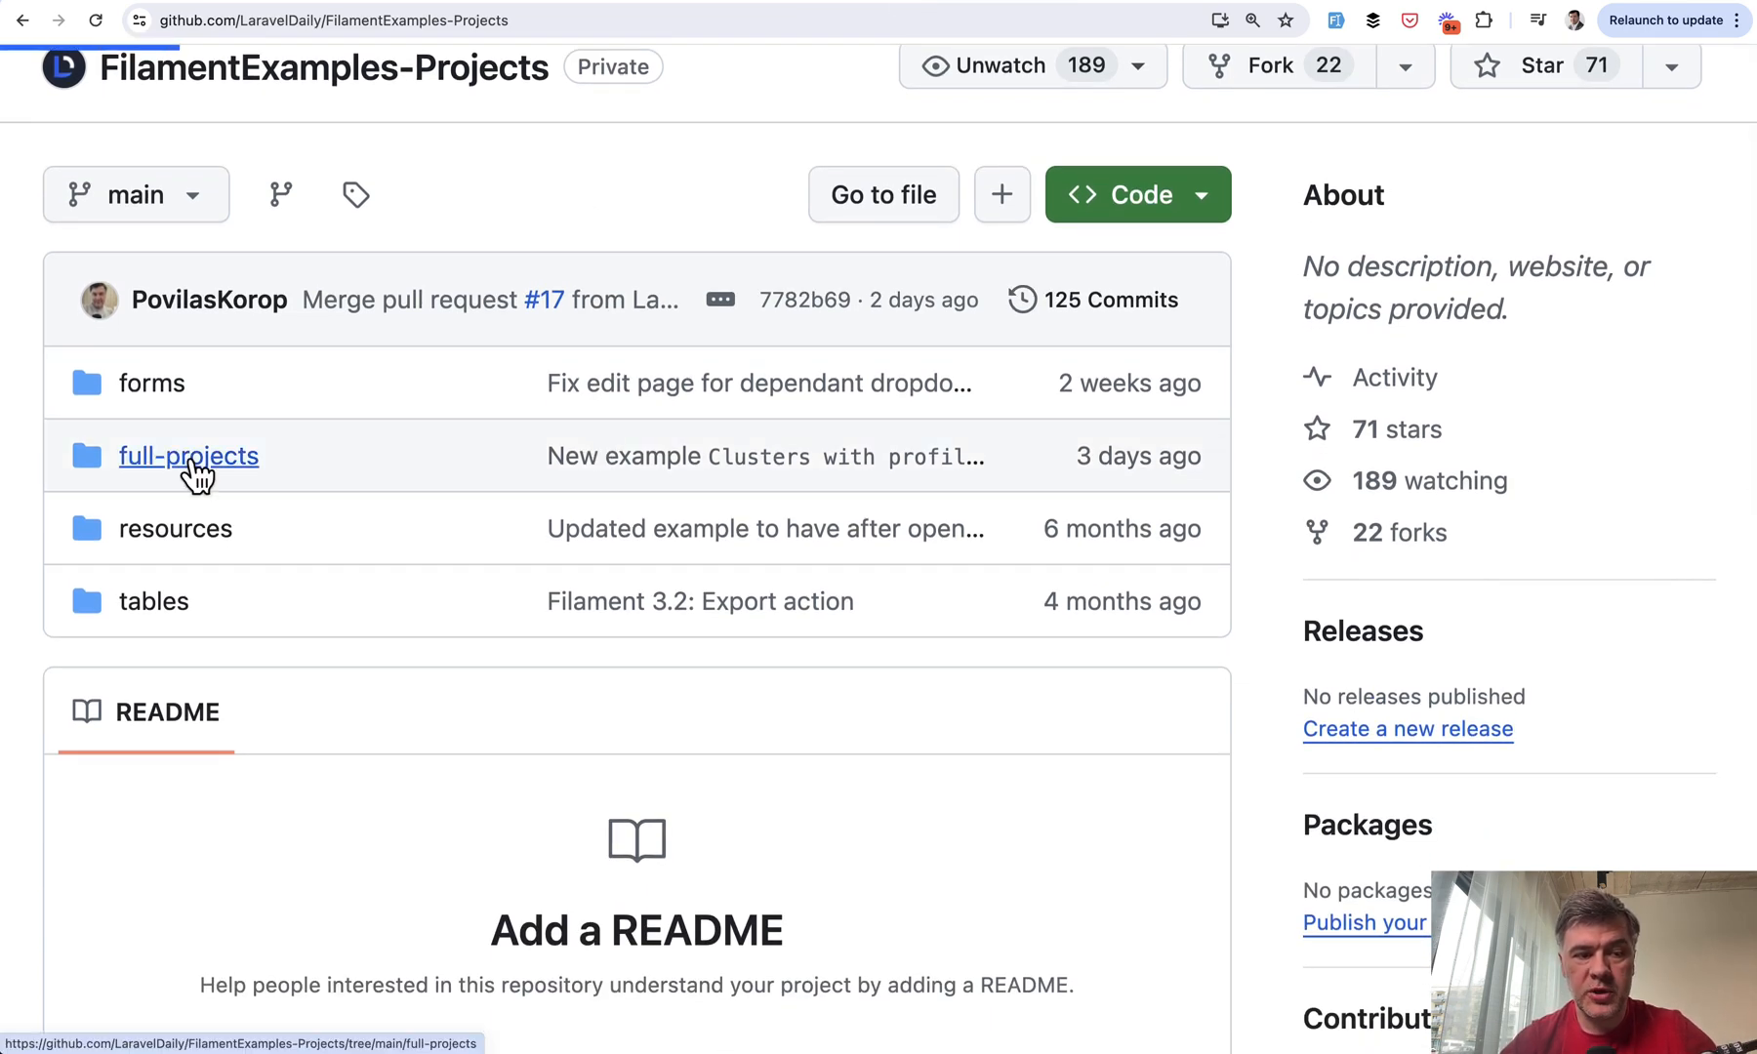
click(189, 456)
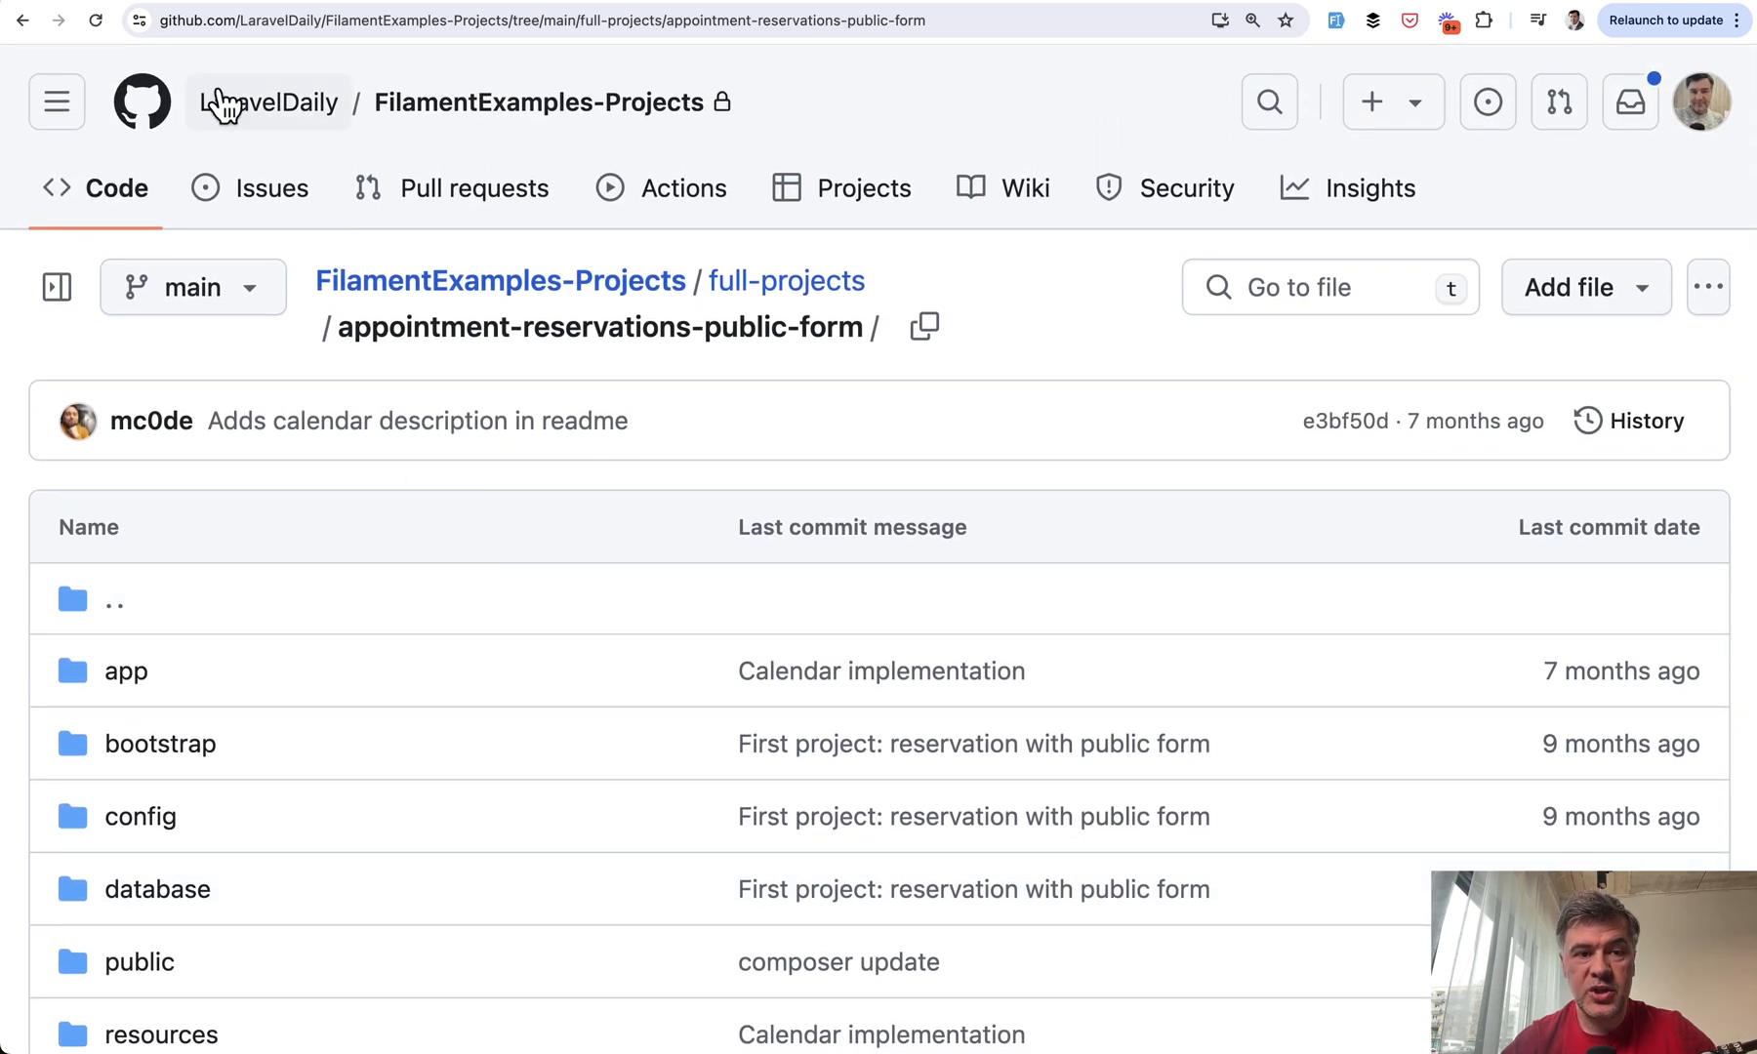
click(551, 101)
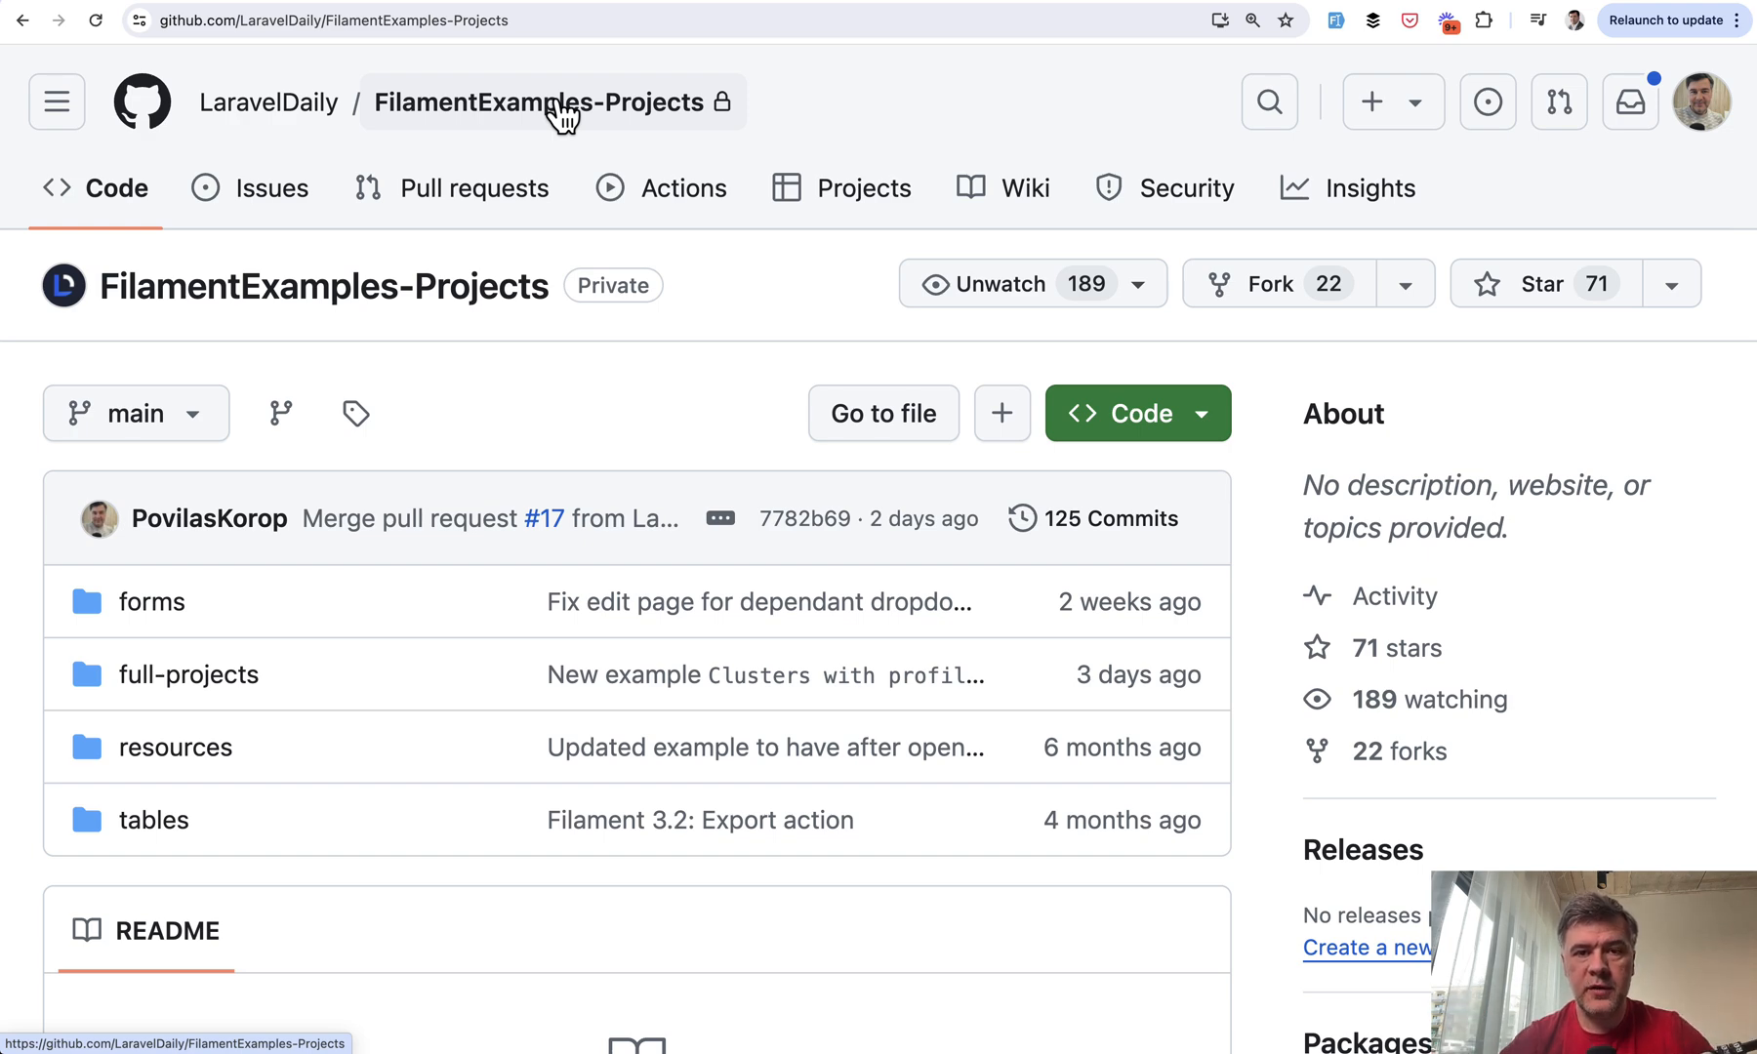
Search the repository's code for 'Wizard' and scroll through the 77 matching files.
click(1267, 101)
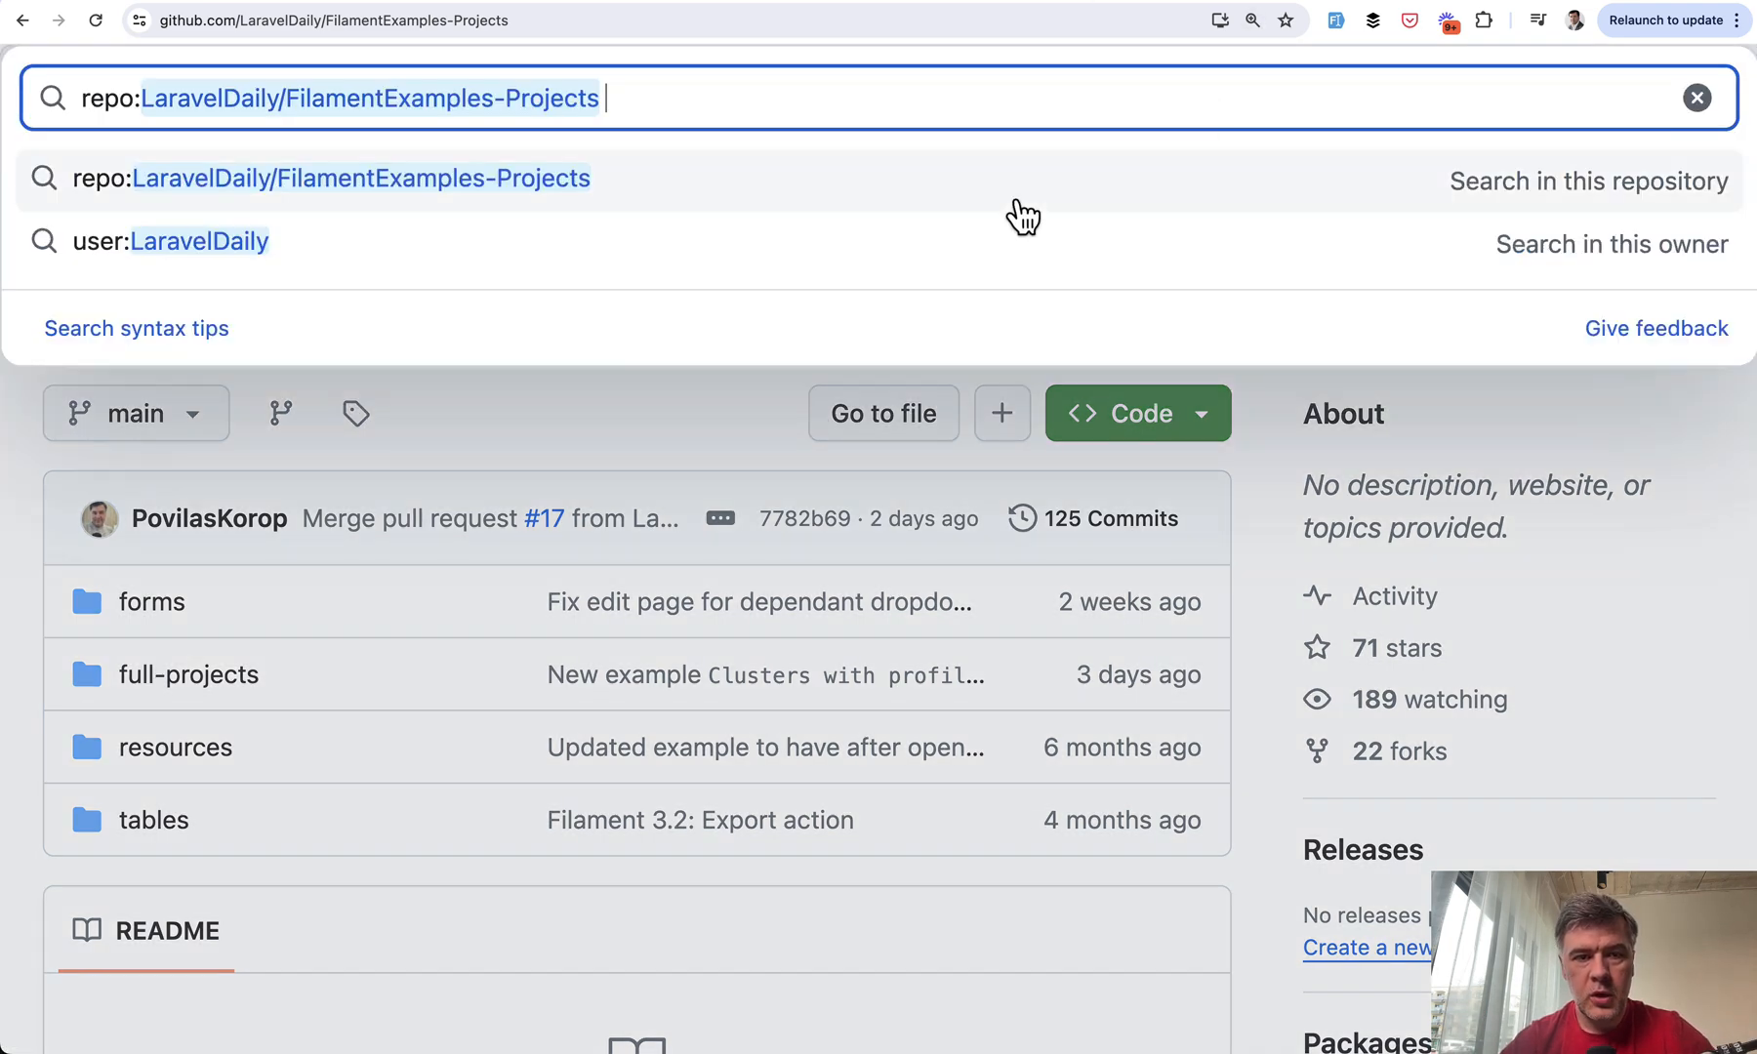
text(Wizard)
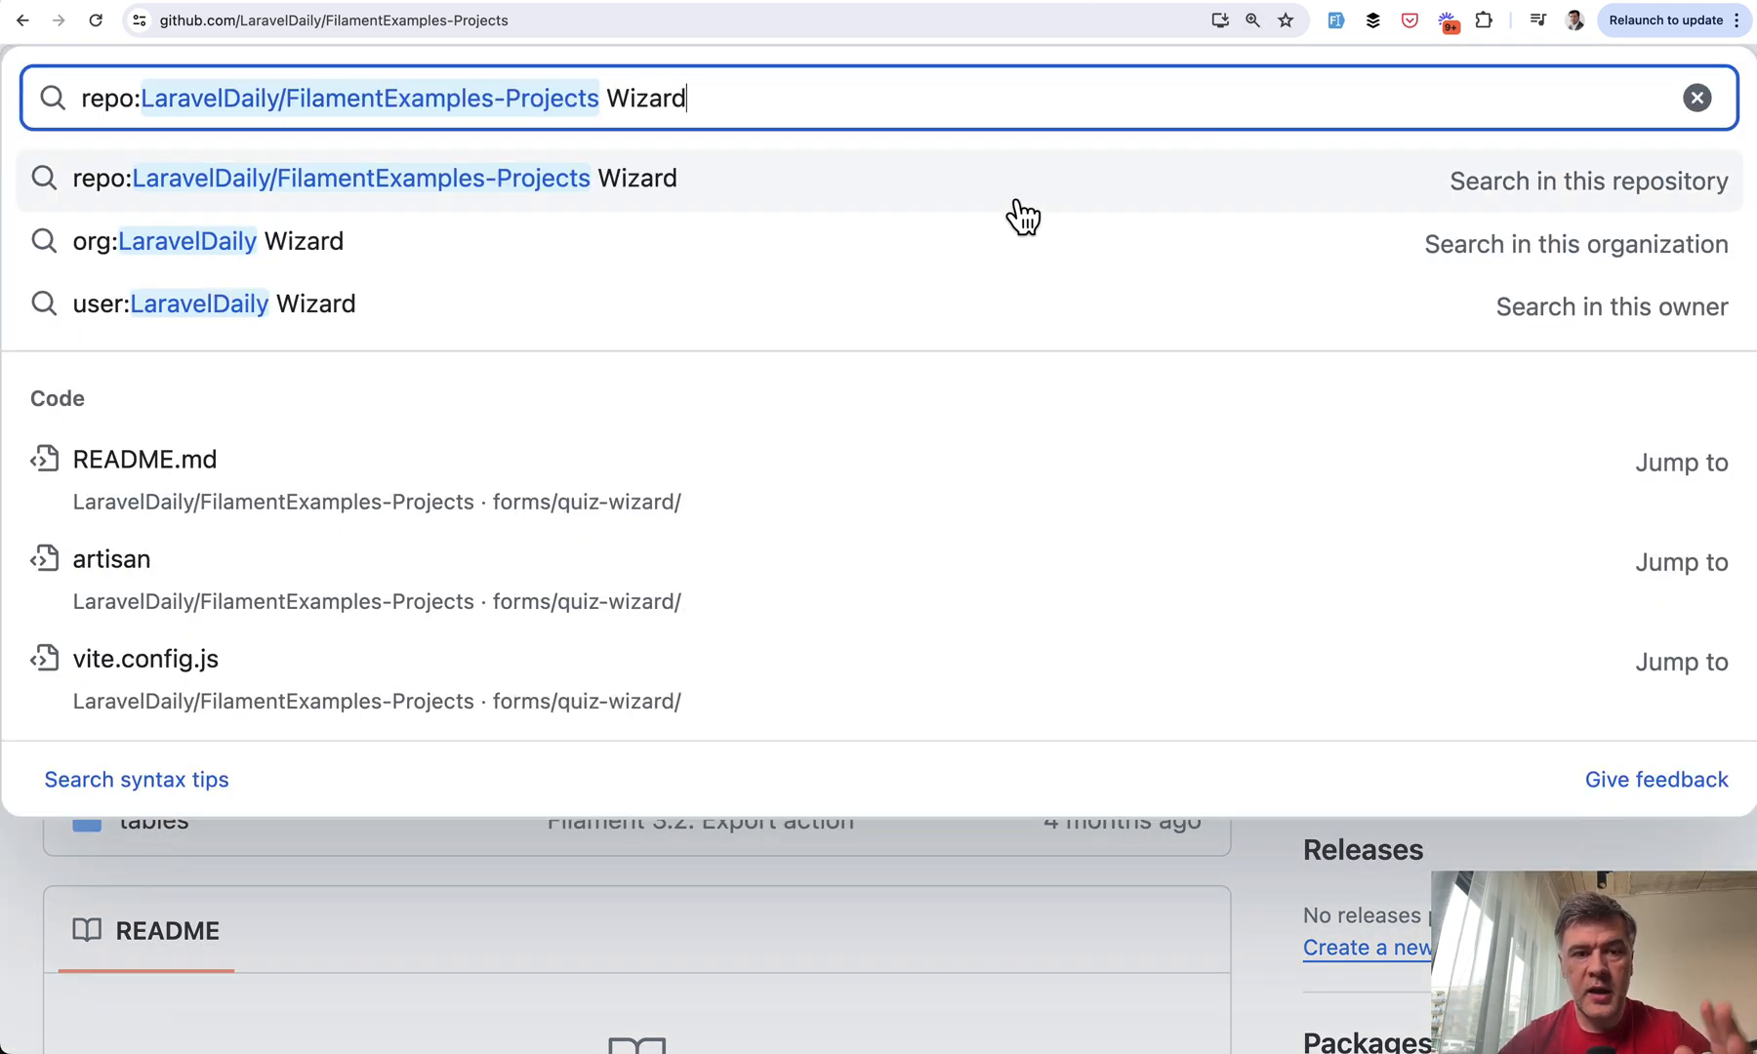
mouse_move(756, 208)
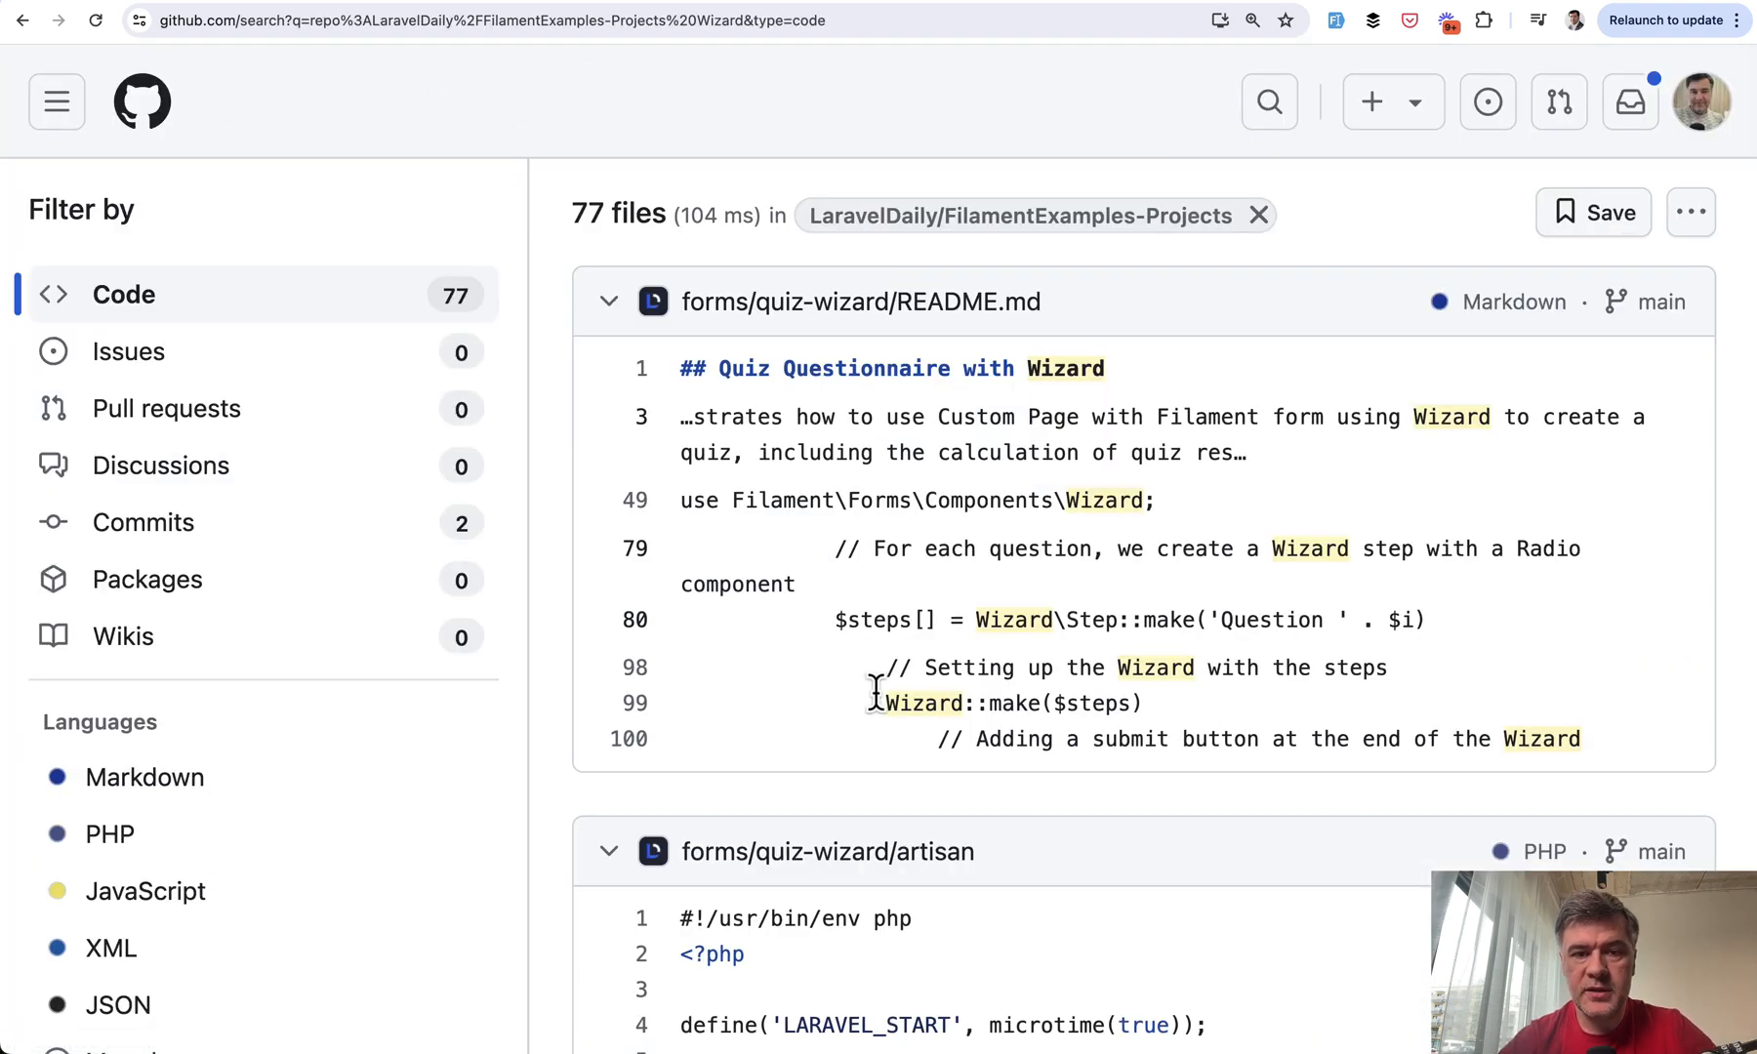
scroll(down, 3)
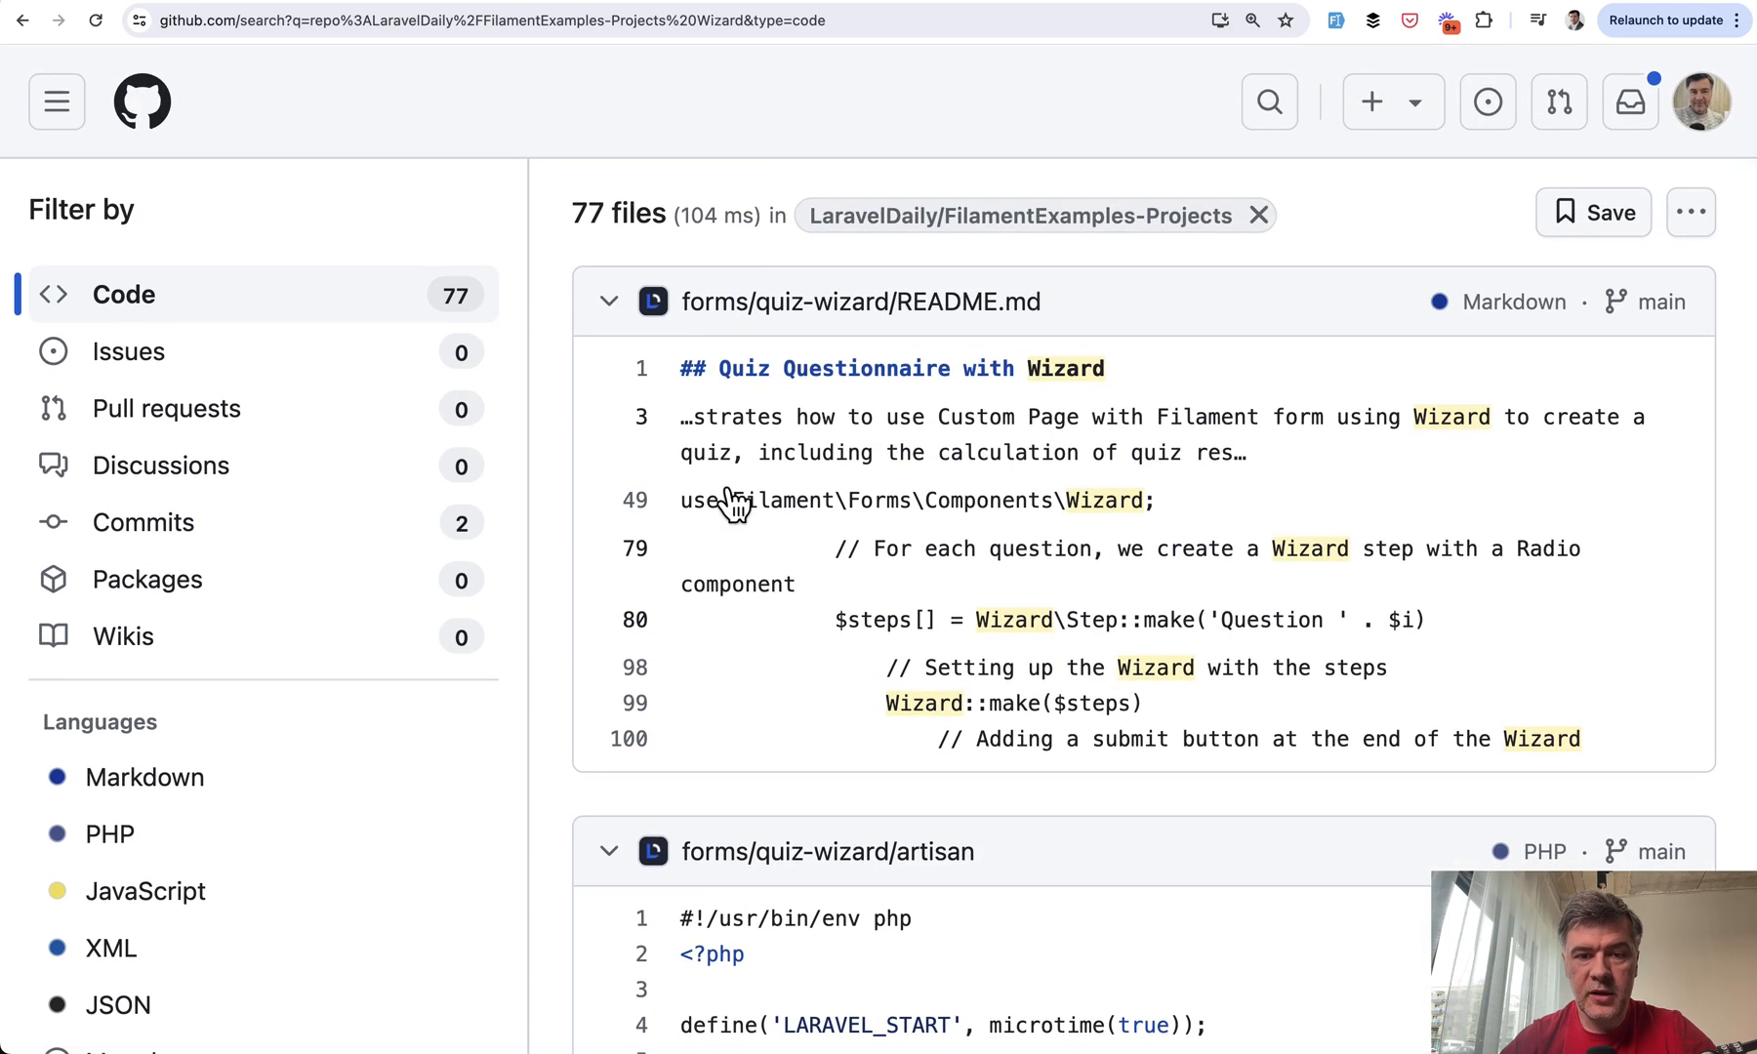
mouse_move(894, 417)
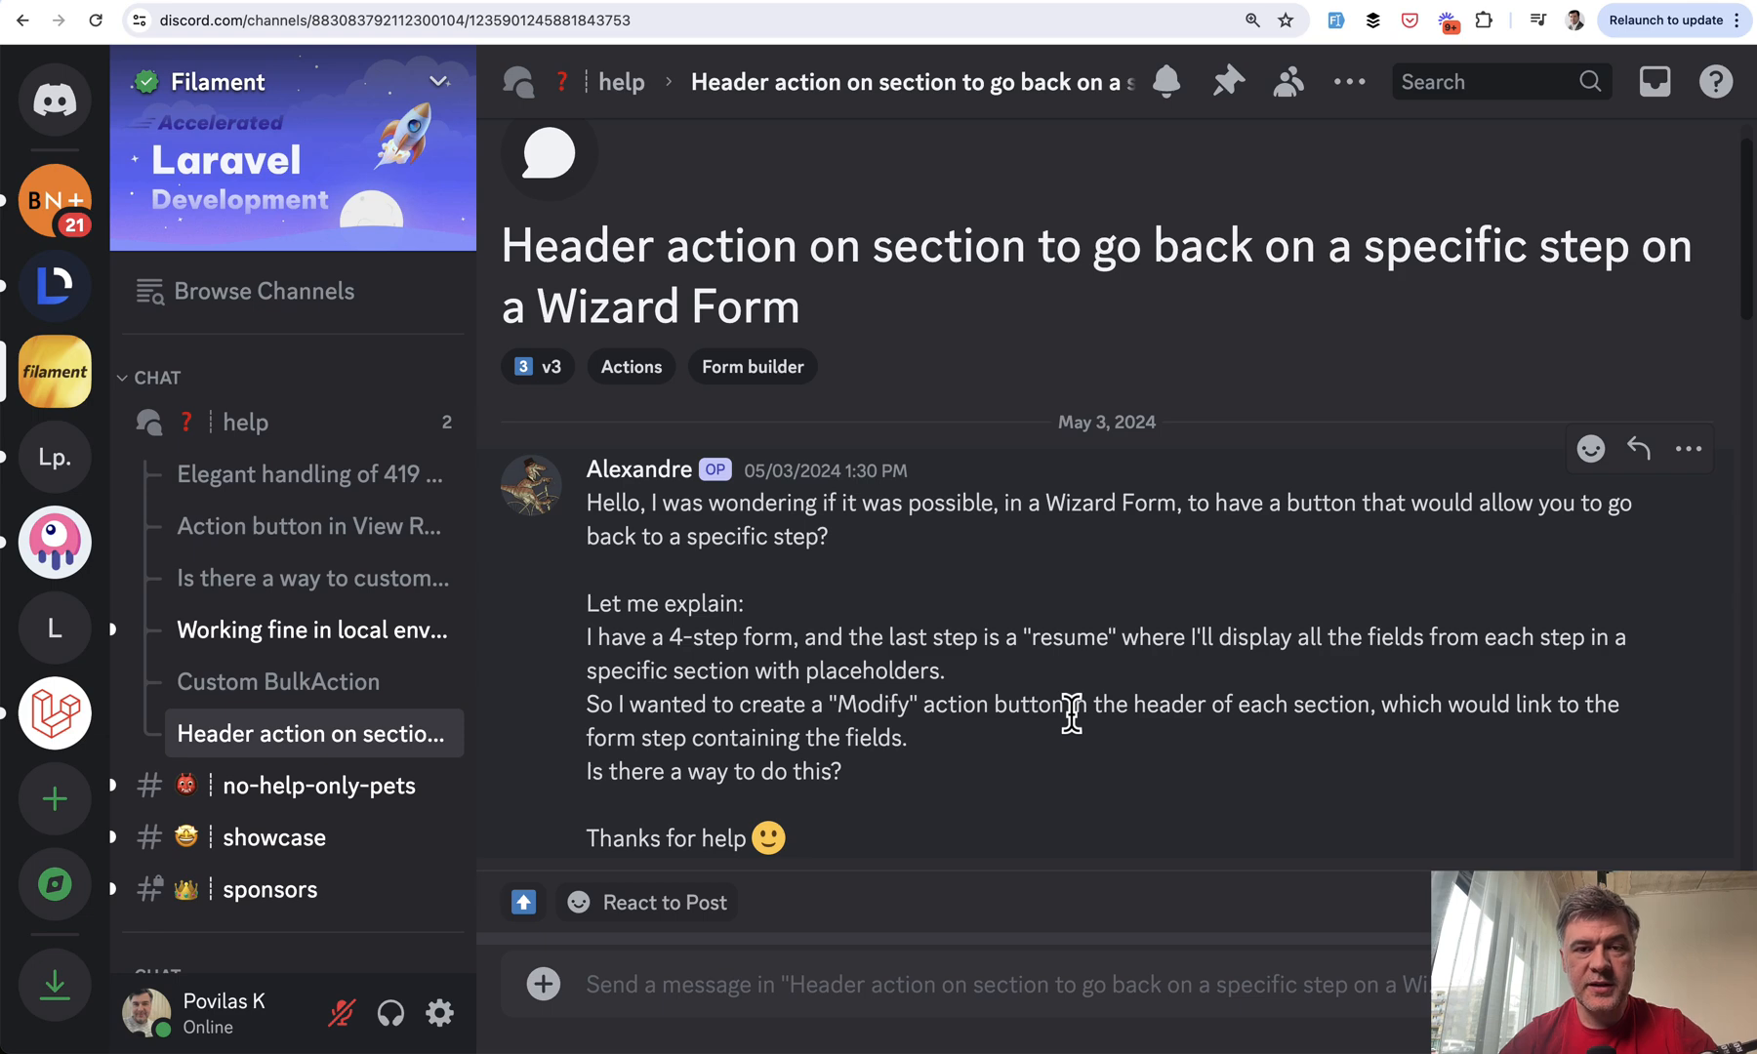
mouse_move(1029, 59)
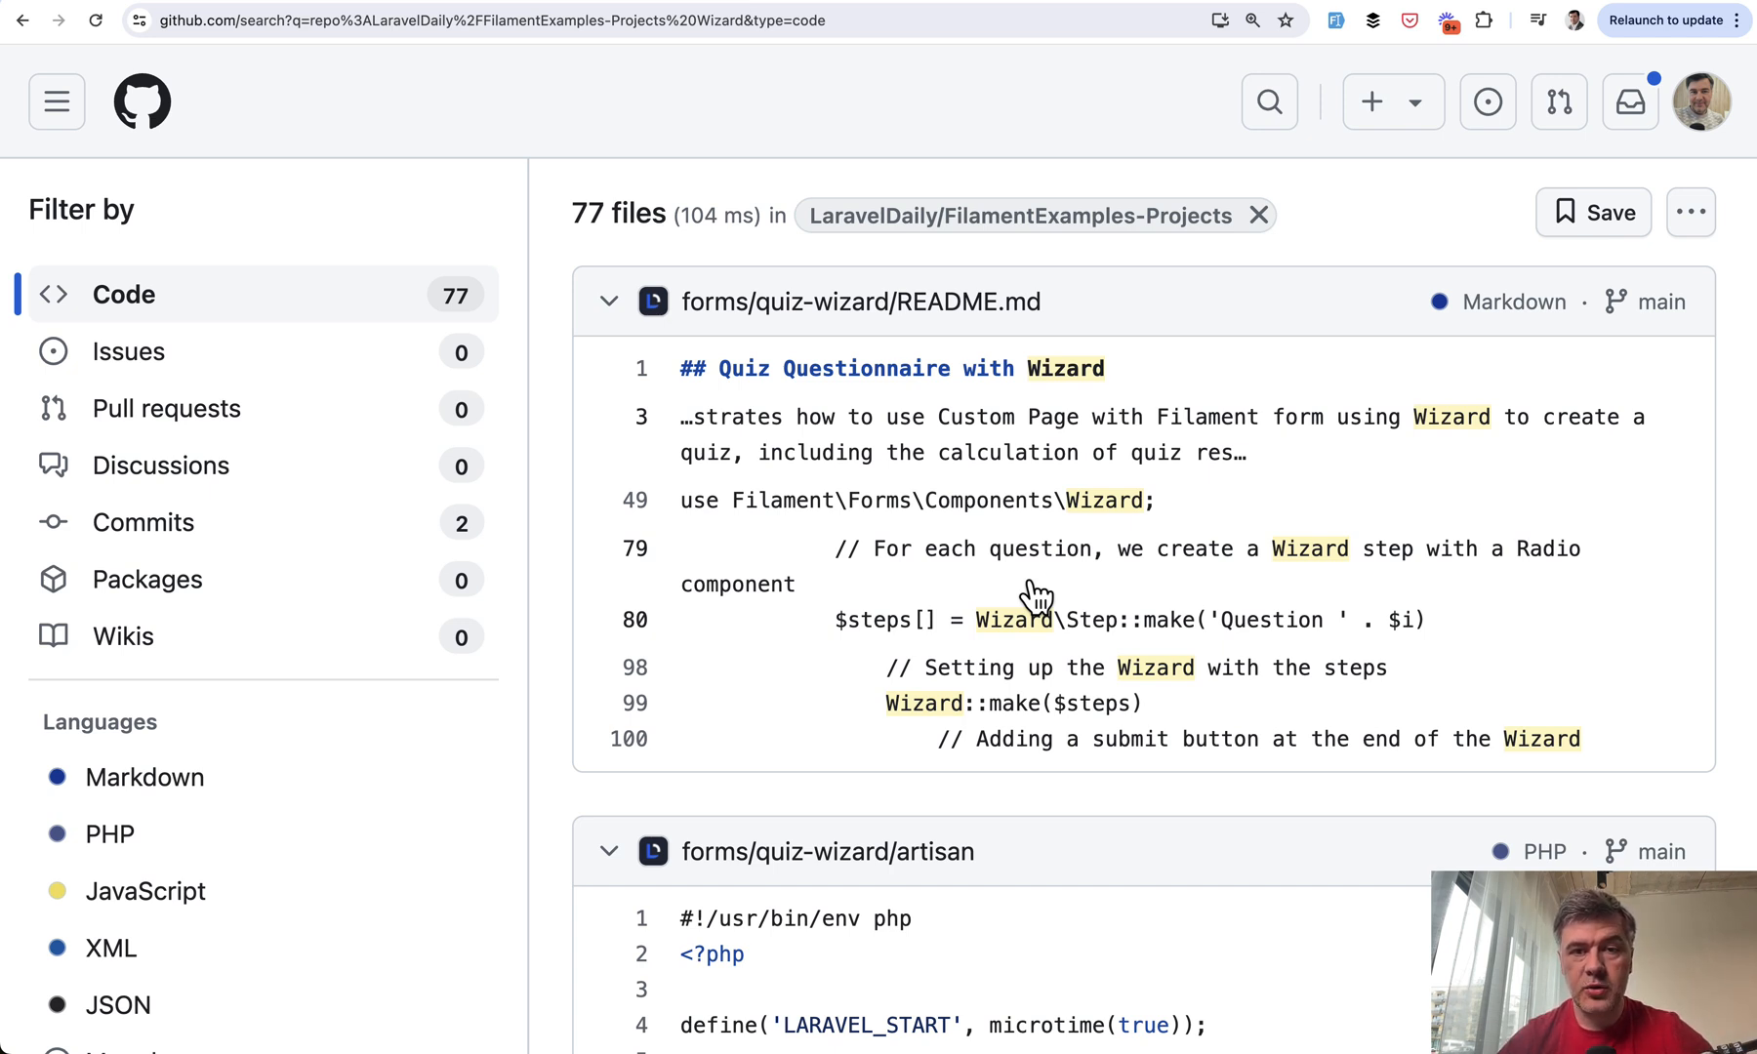
mouse_move(892, 549)
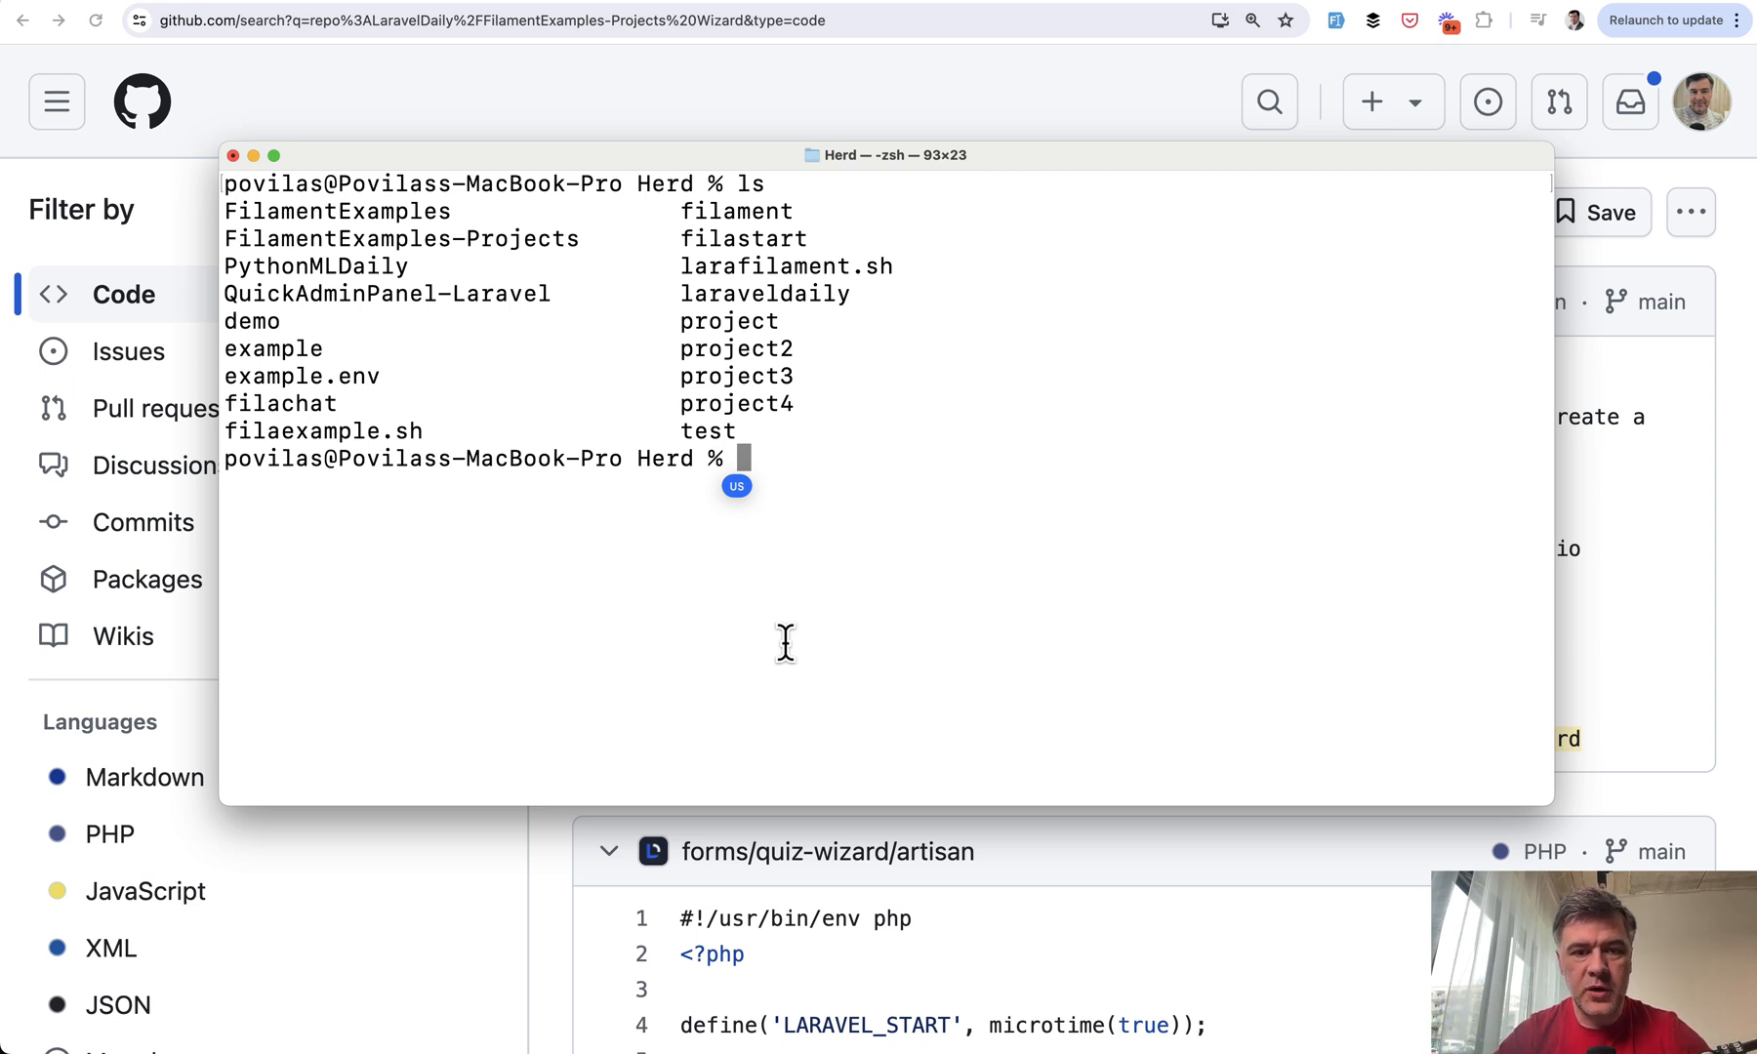
Open filaexample.sh in vi to review the install script.
text(vi filaexample.sh)
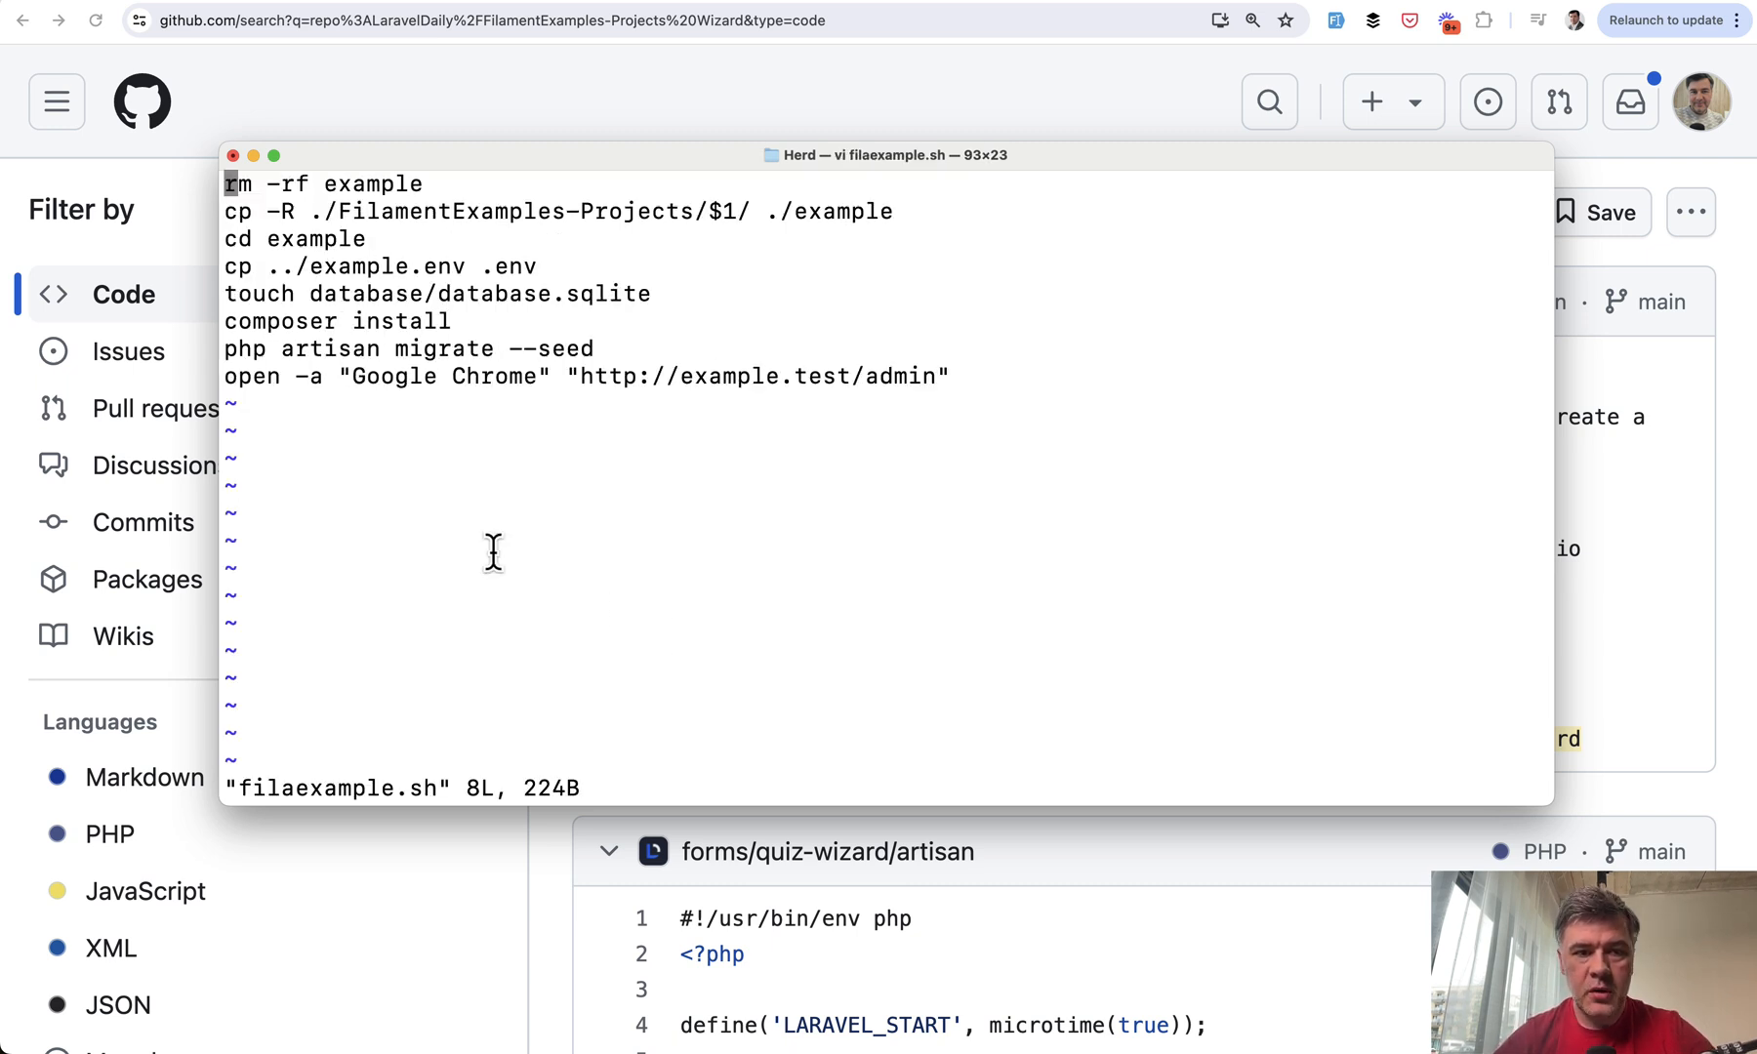
mouse_move(387, 154)
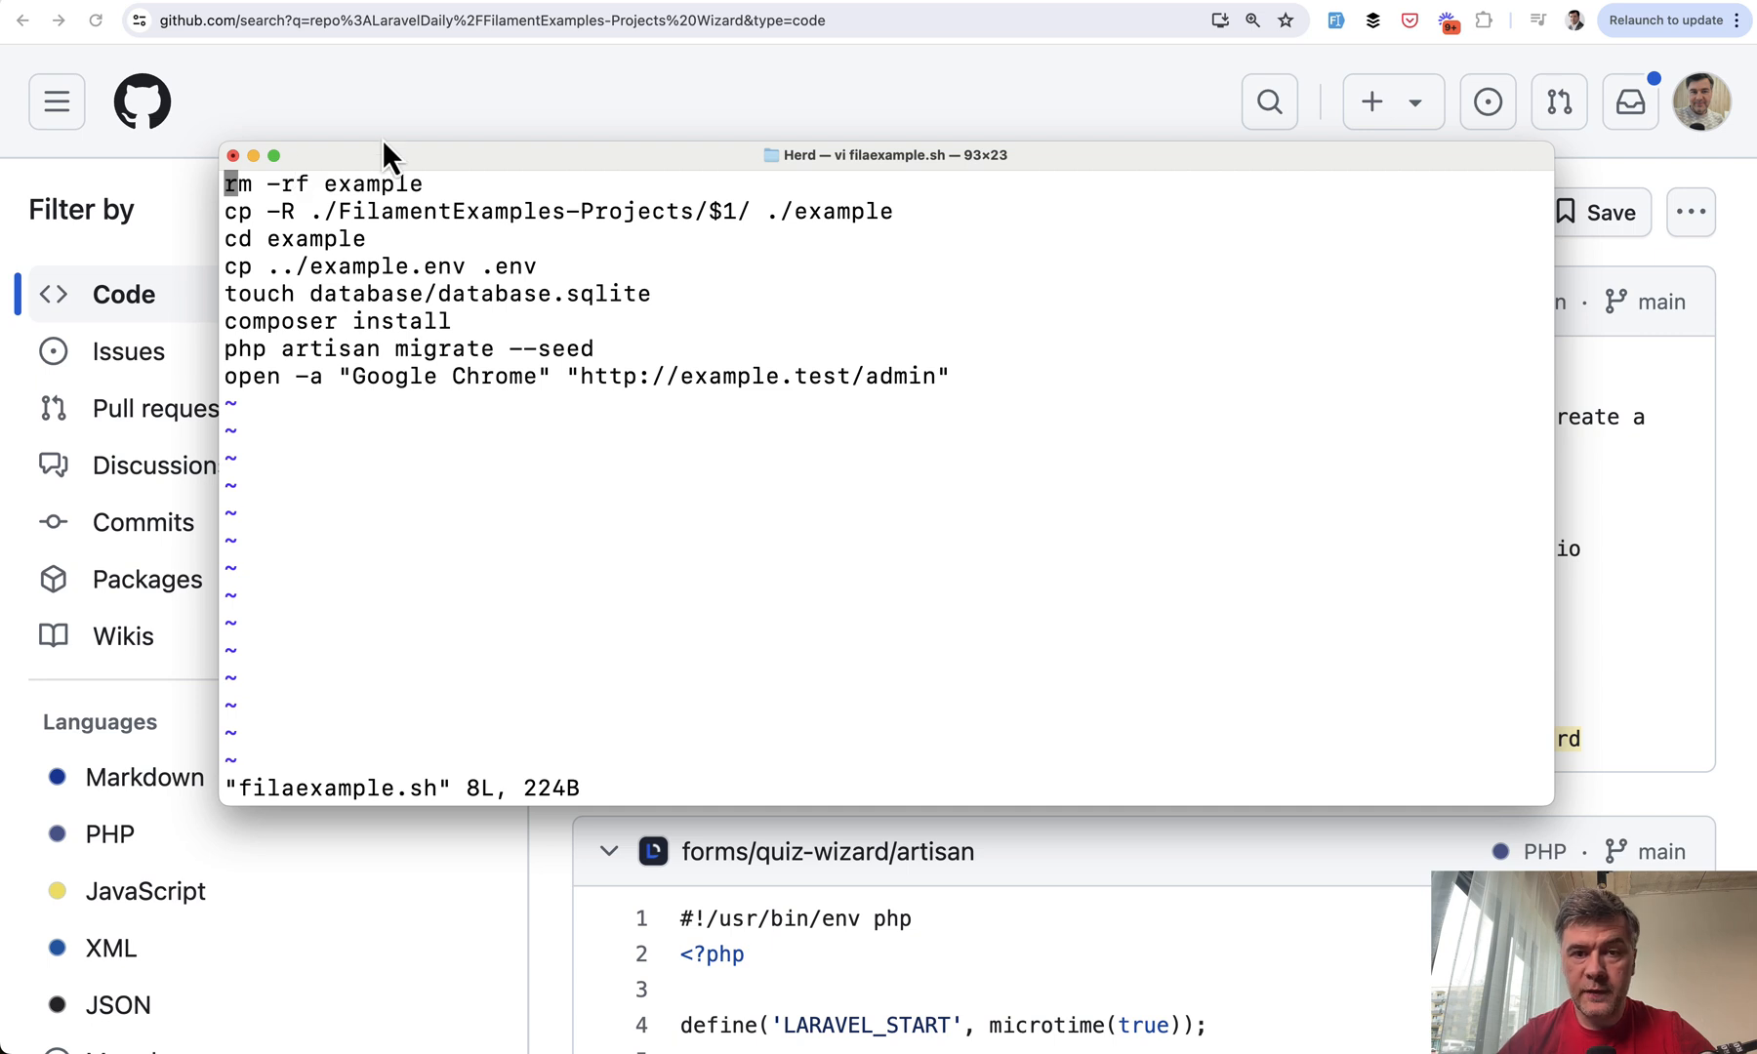
mouse_move(317, 198)
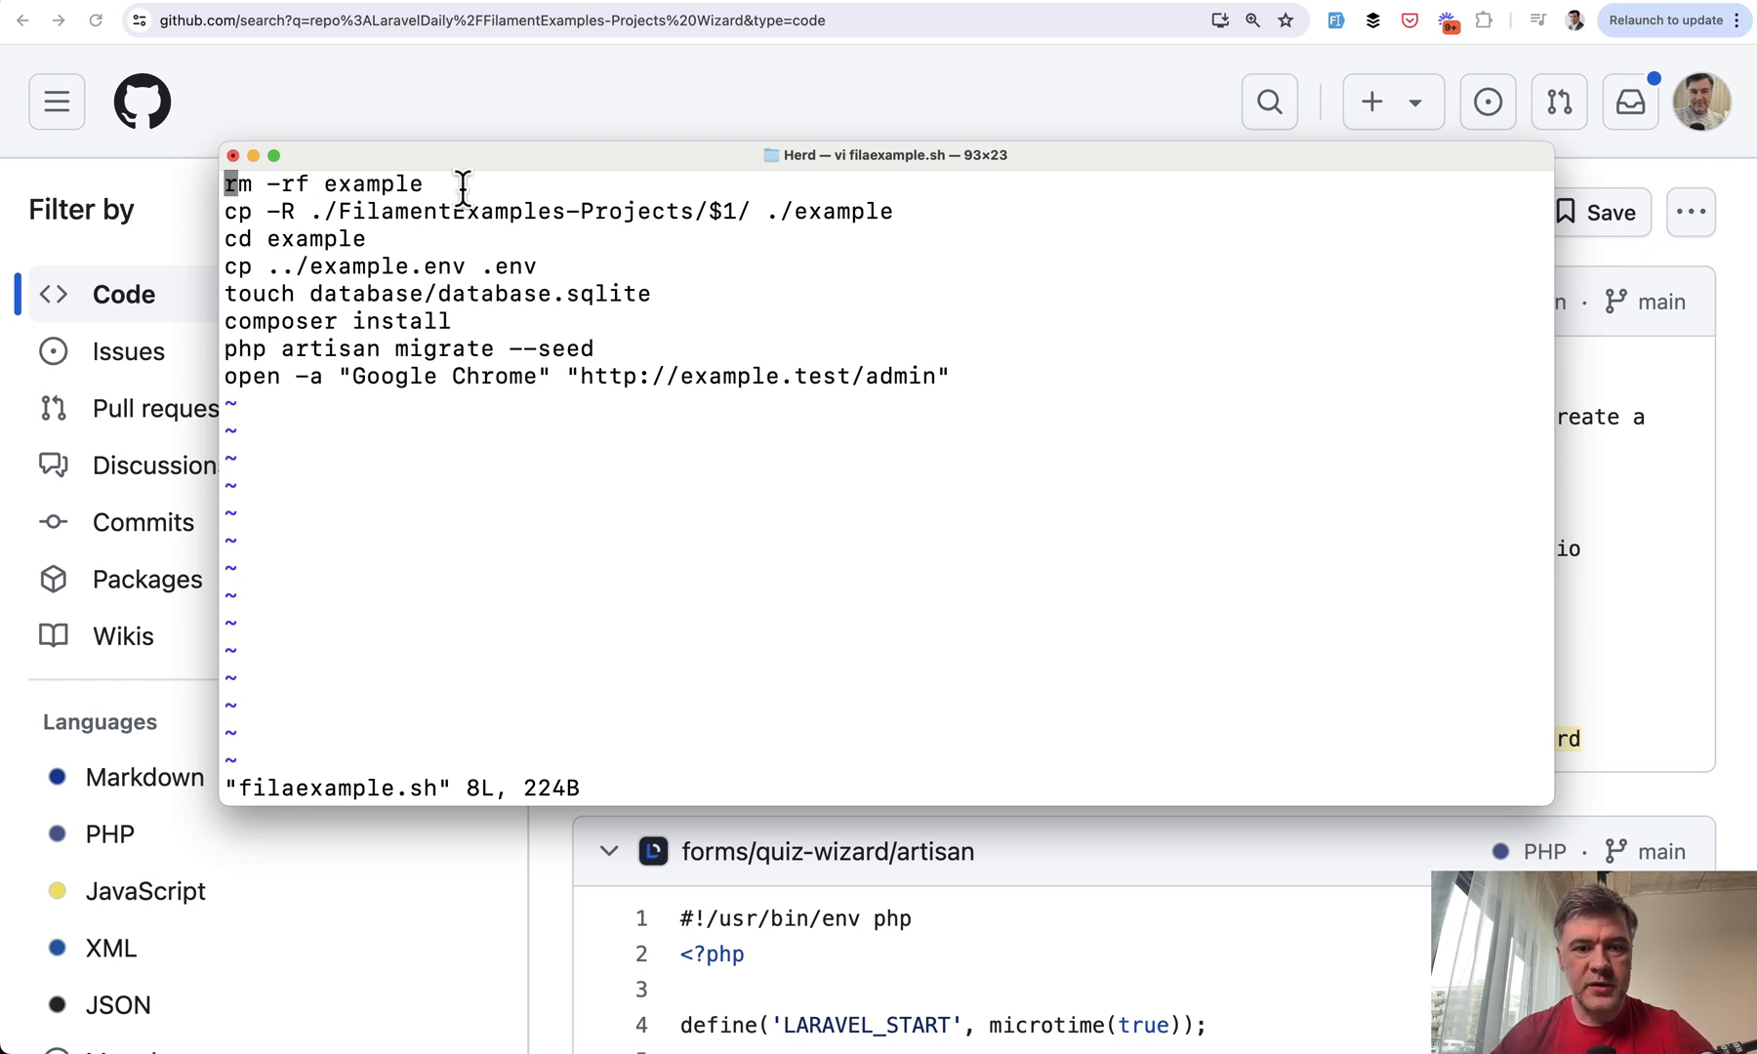
mouse_move(535, 202)
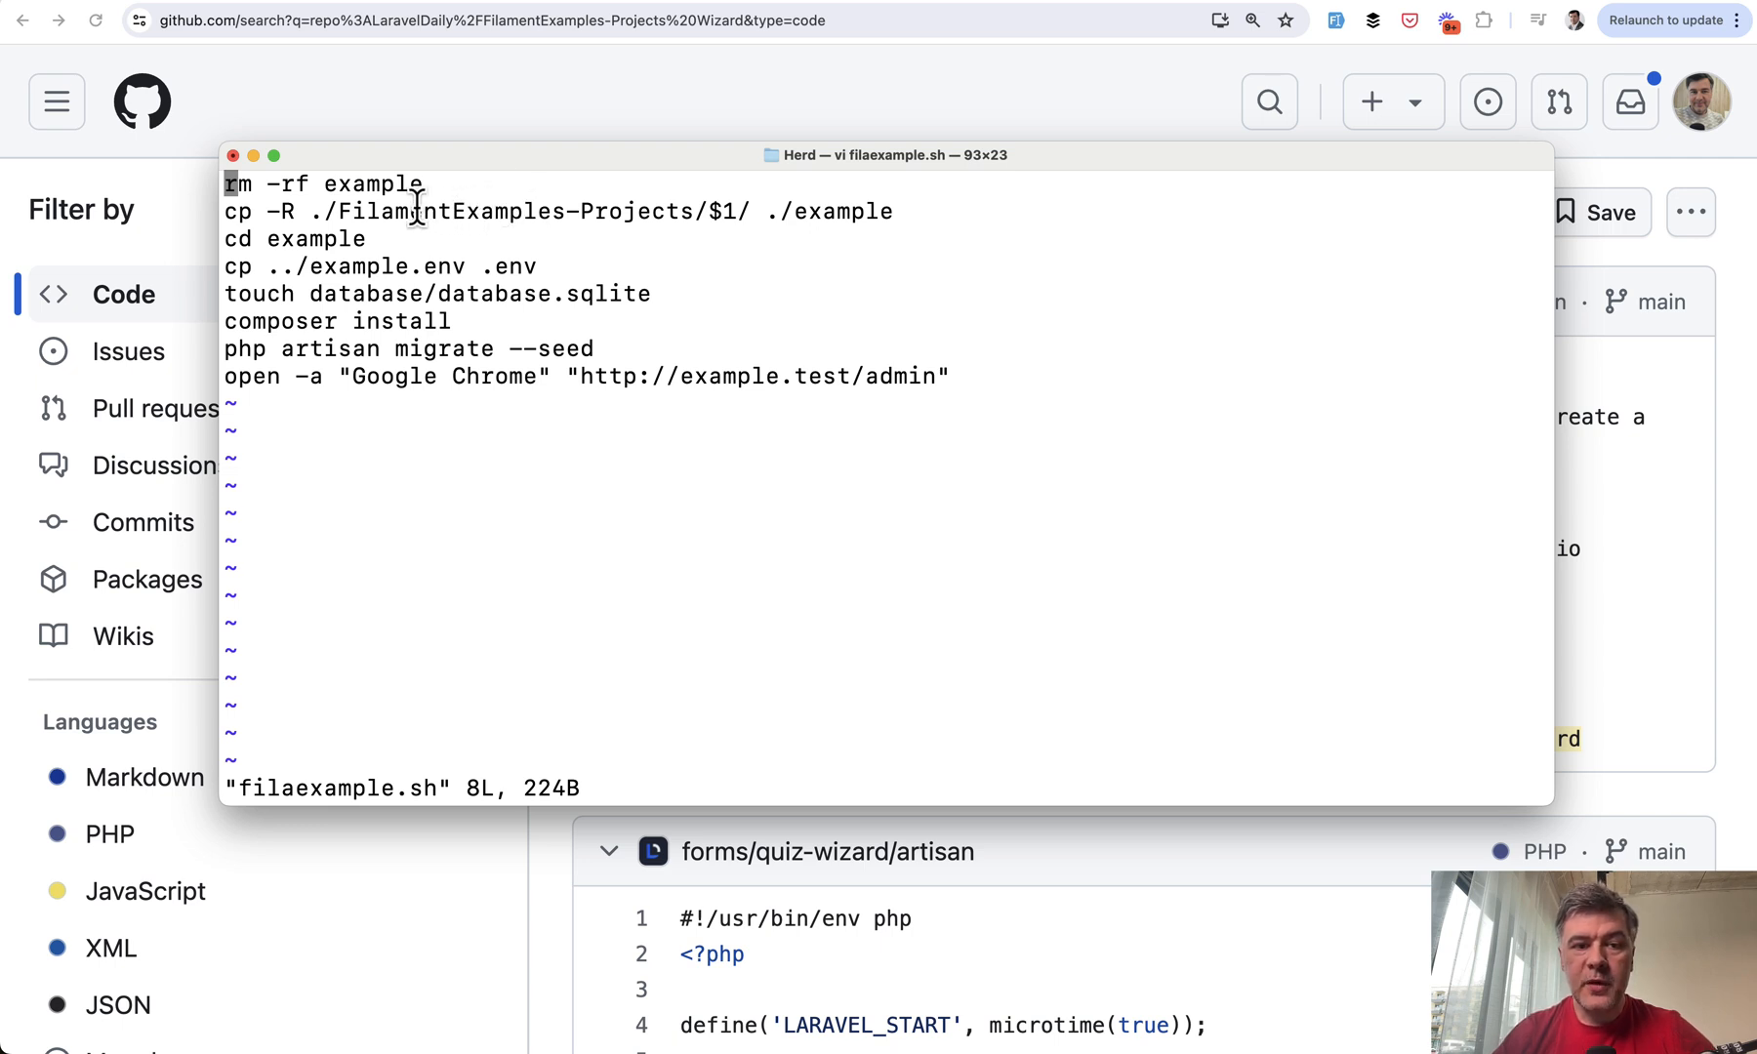
mouse_move(718, 224)
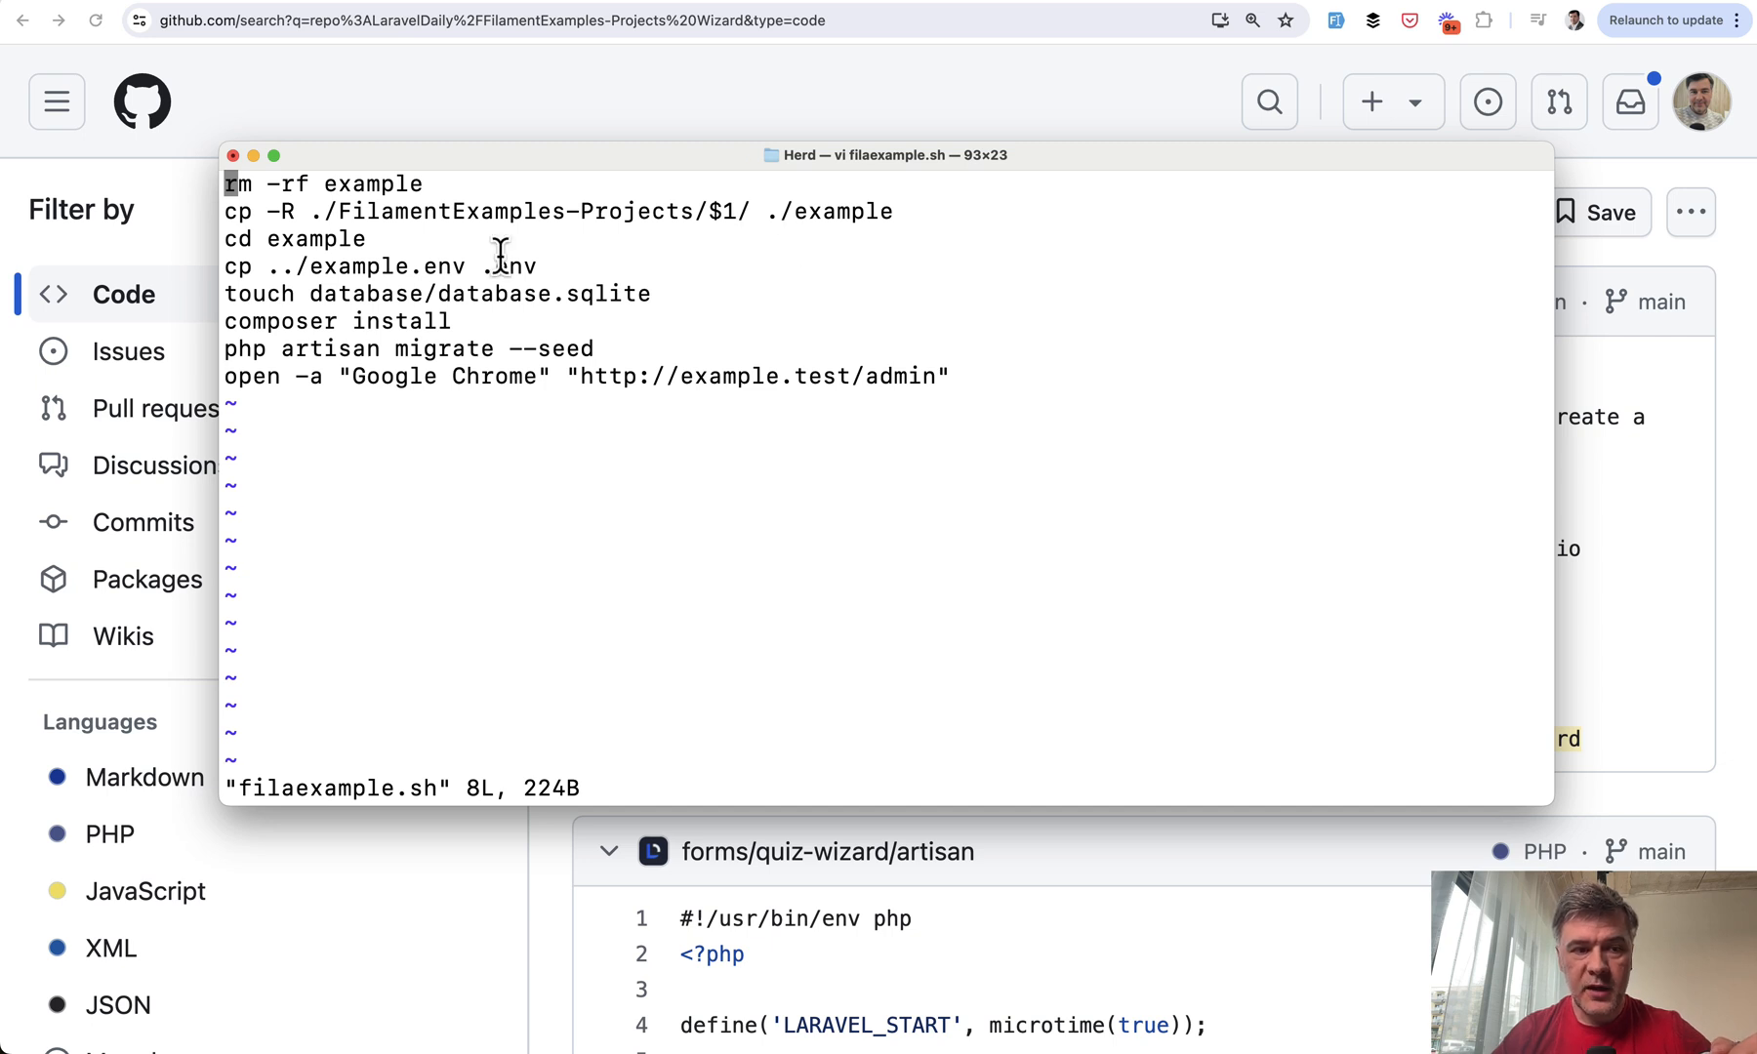
mouse_move(328, 266)
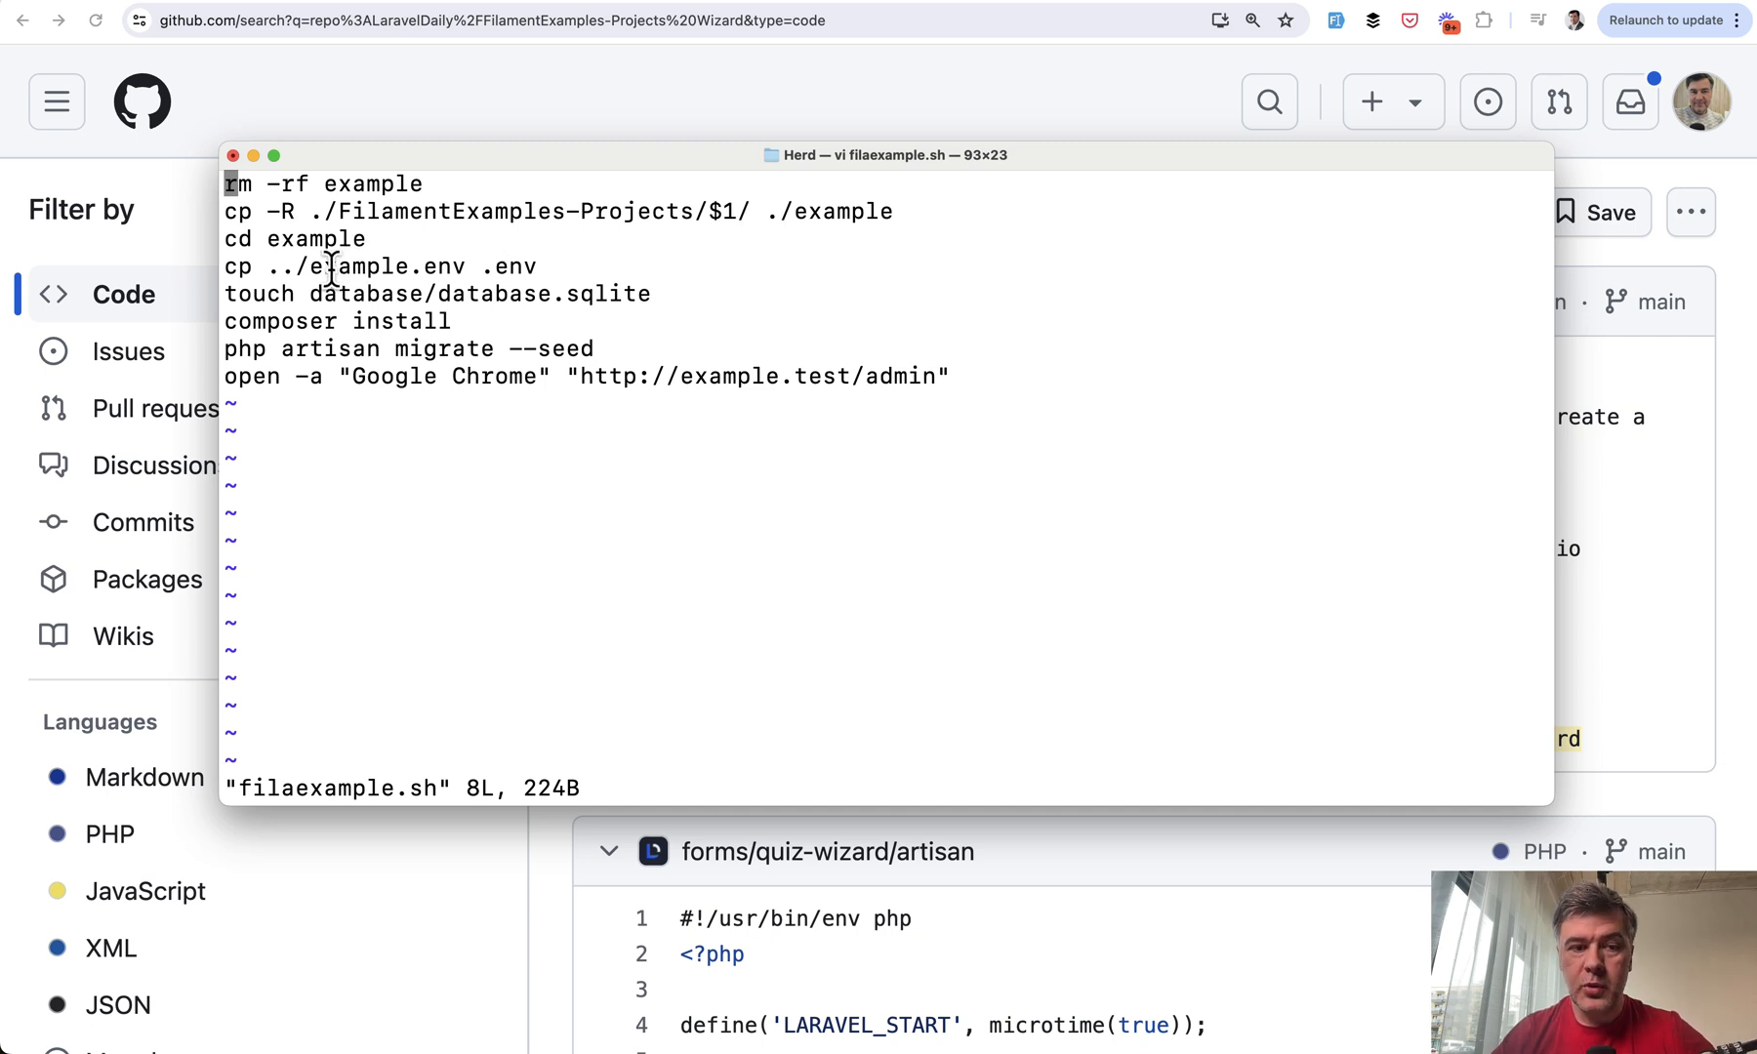
mouse_move(569, 266)
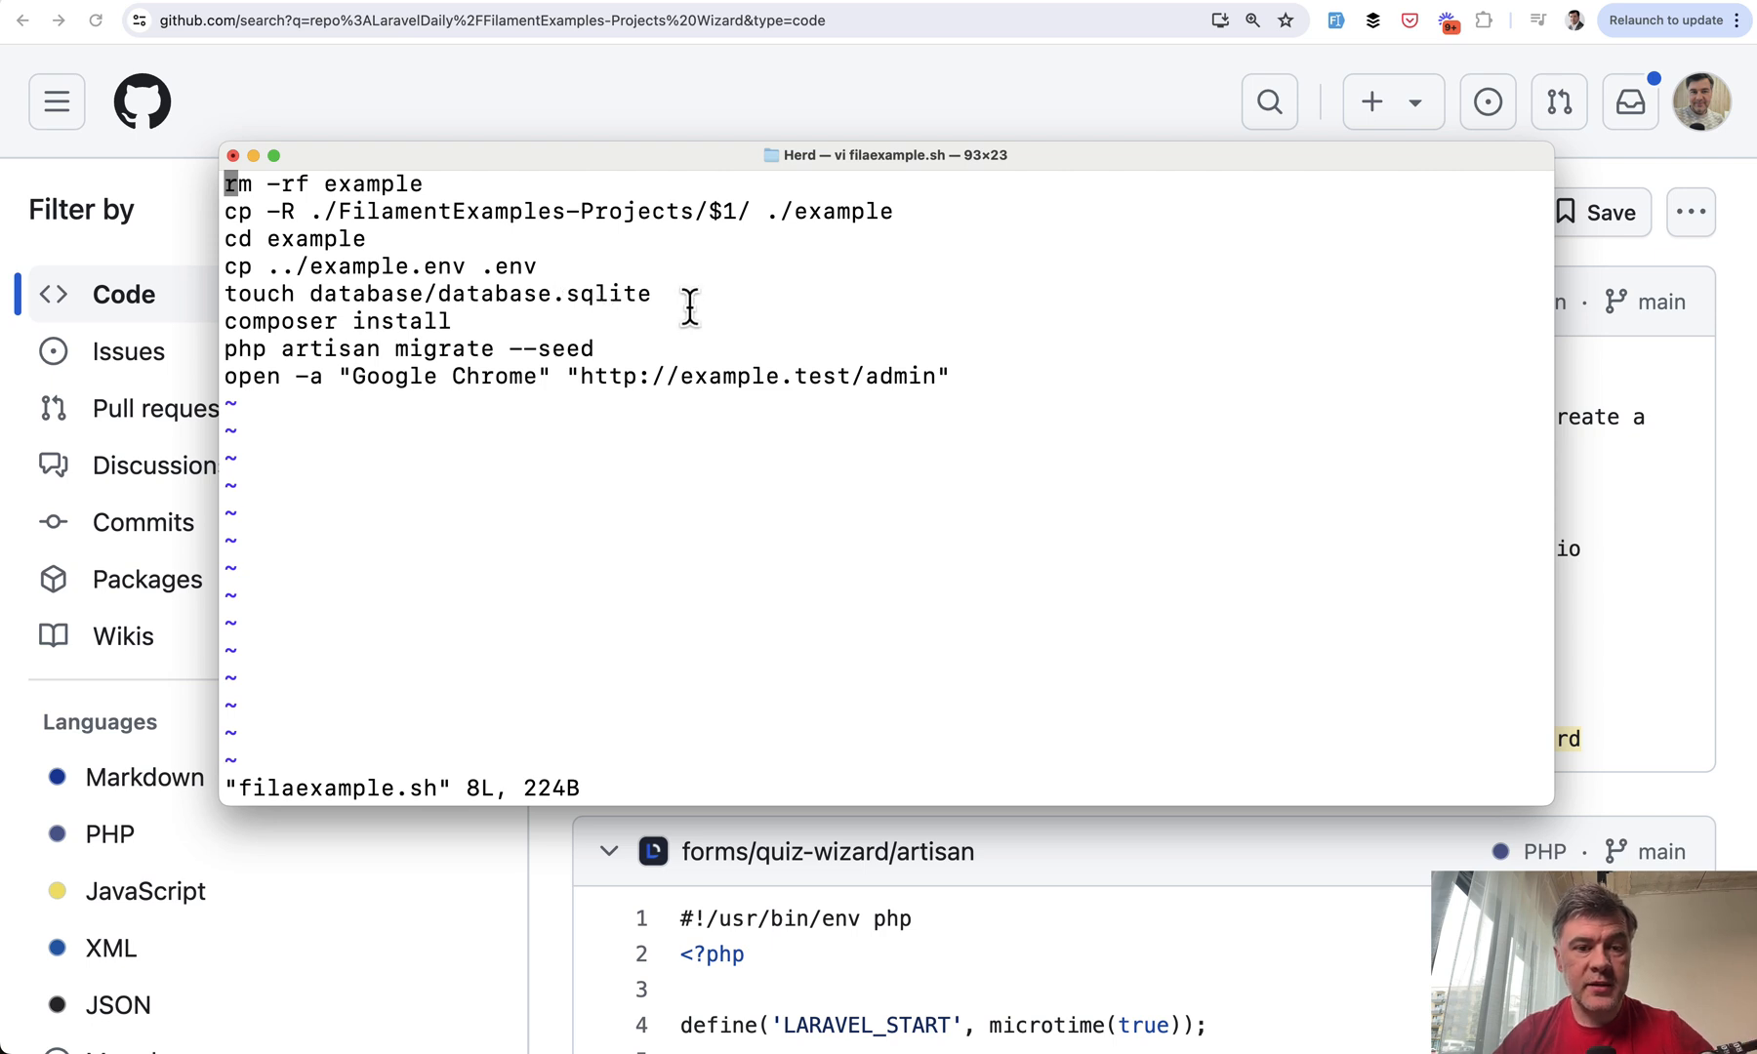
mouse_move(384, 260)
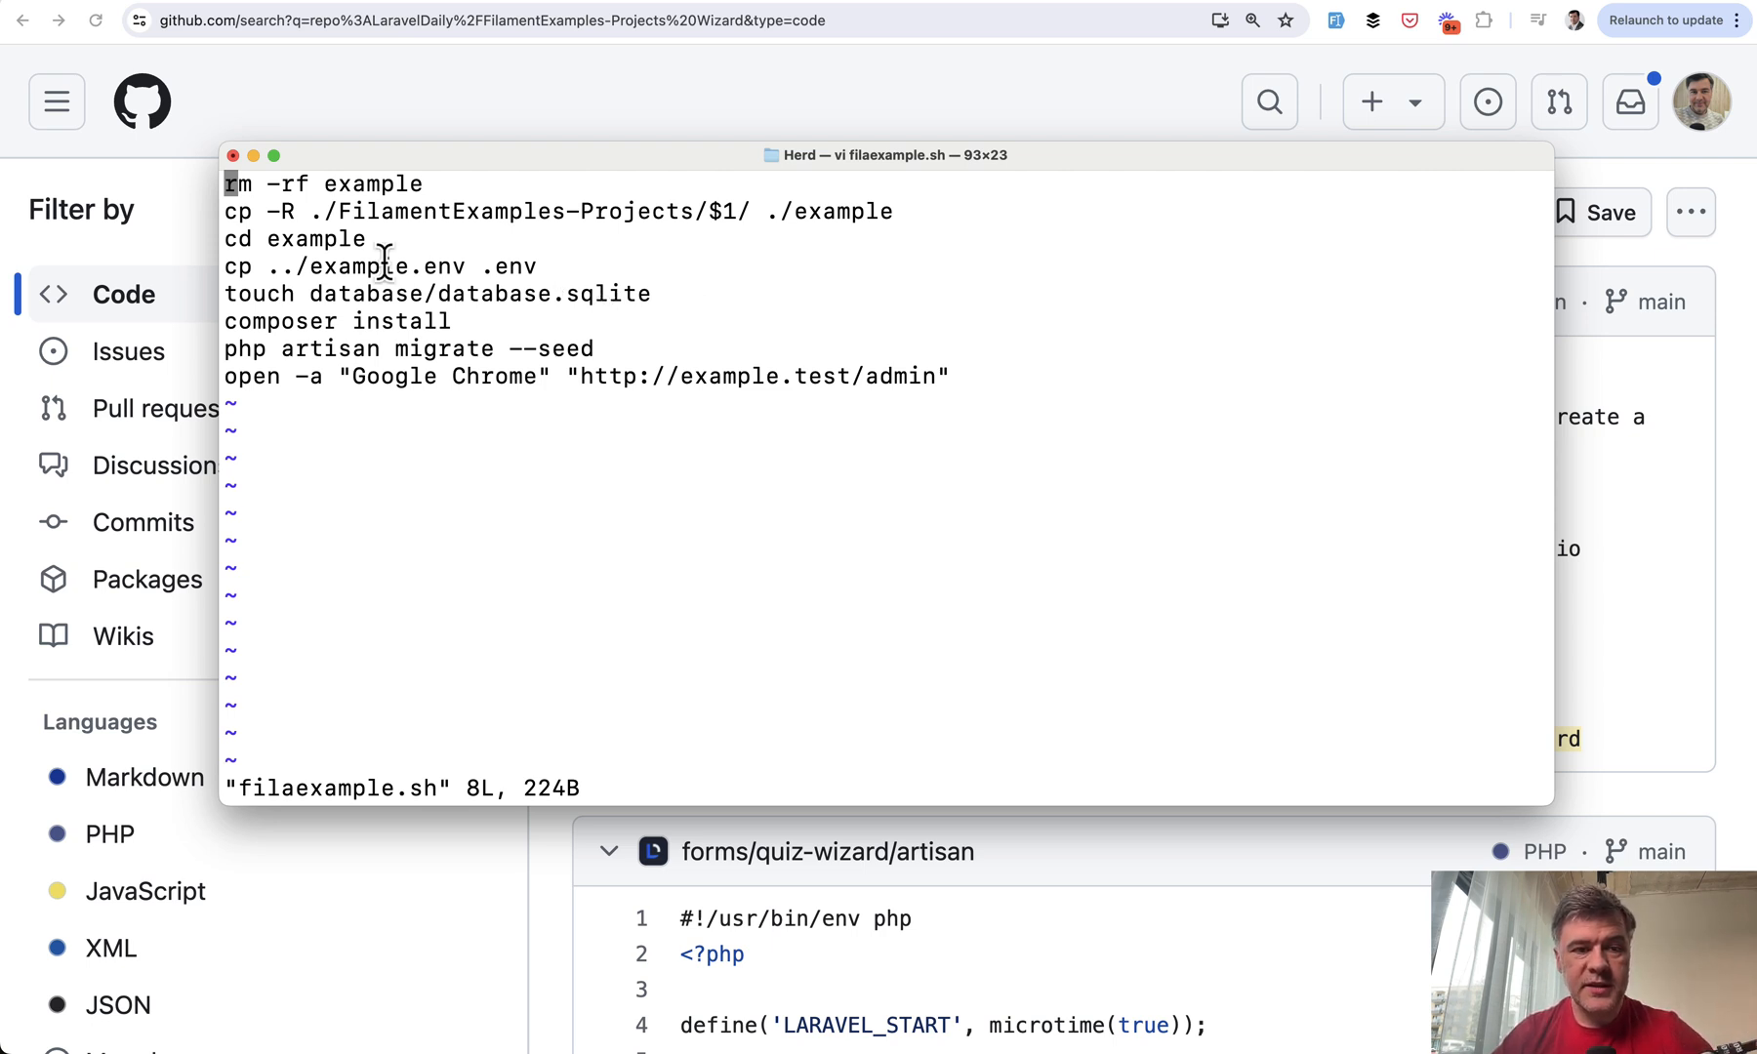
mouse_move(541, 333)
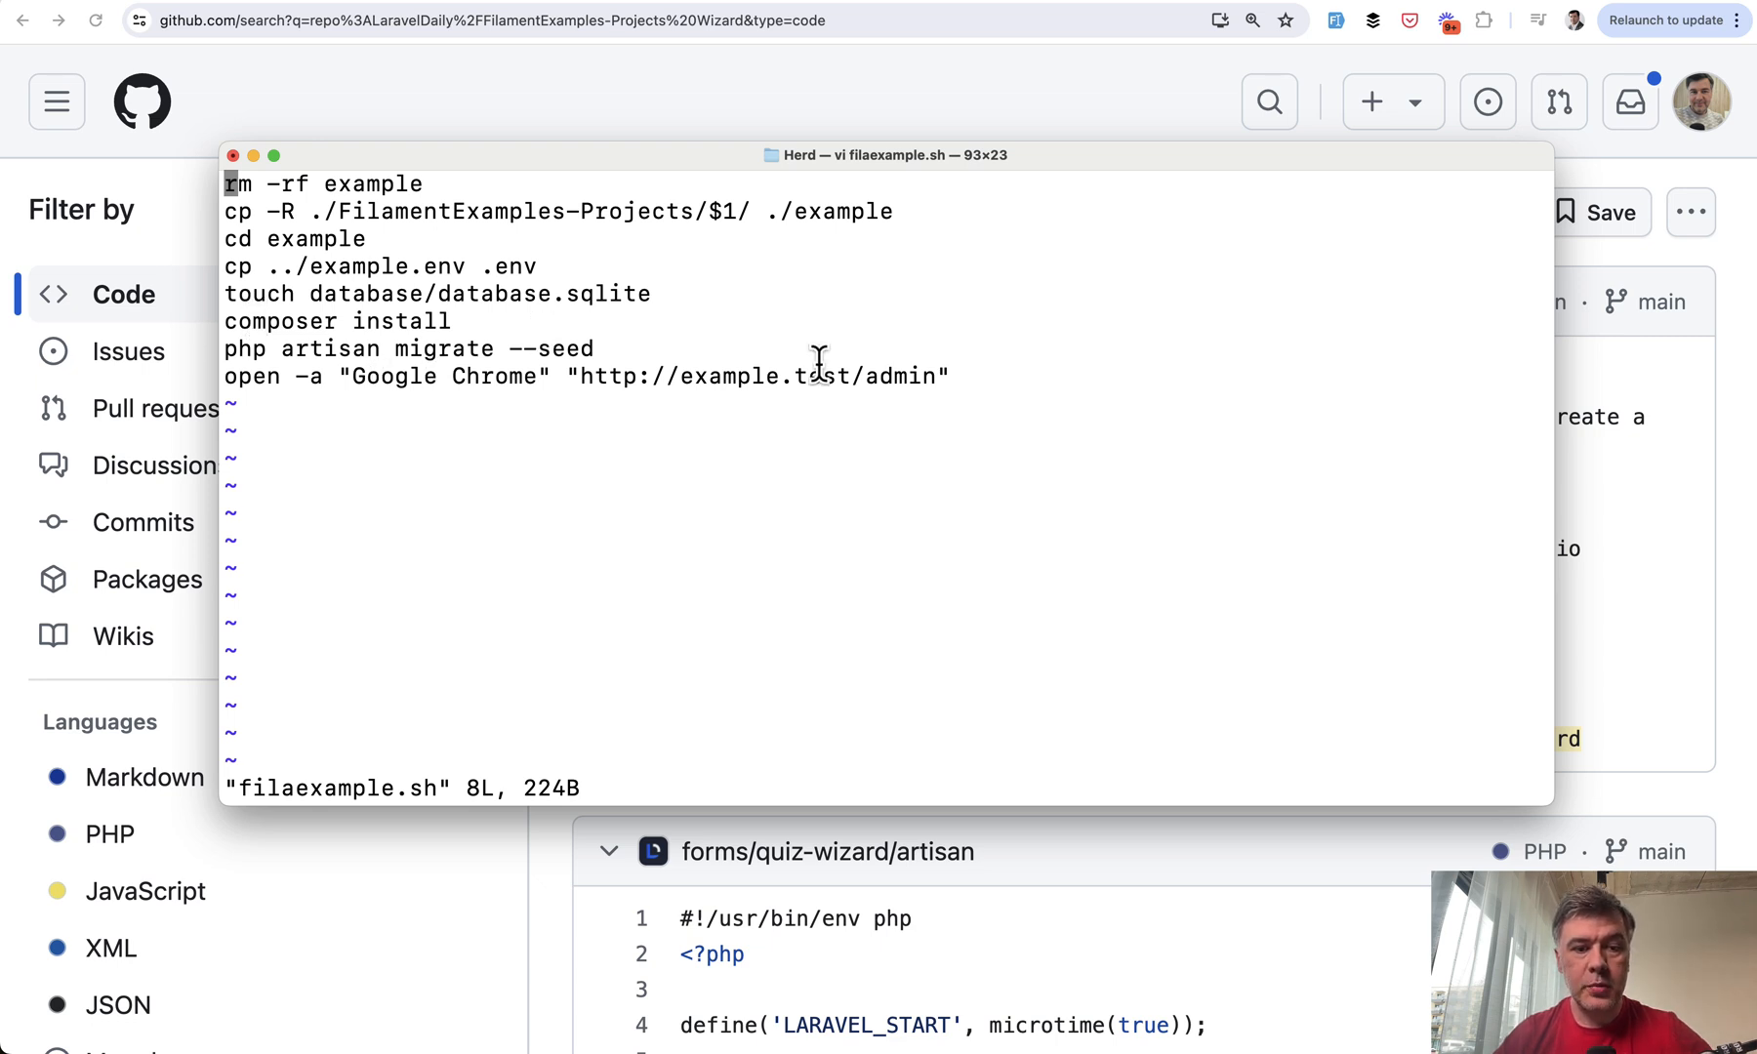
mouse_move(963, 381)
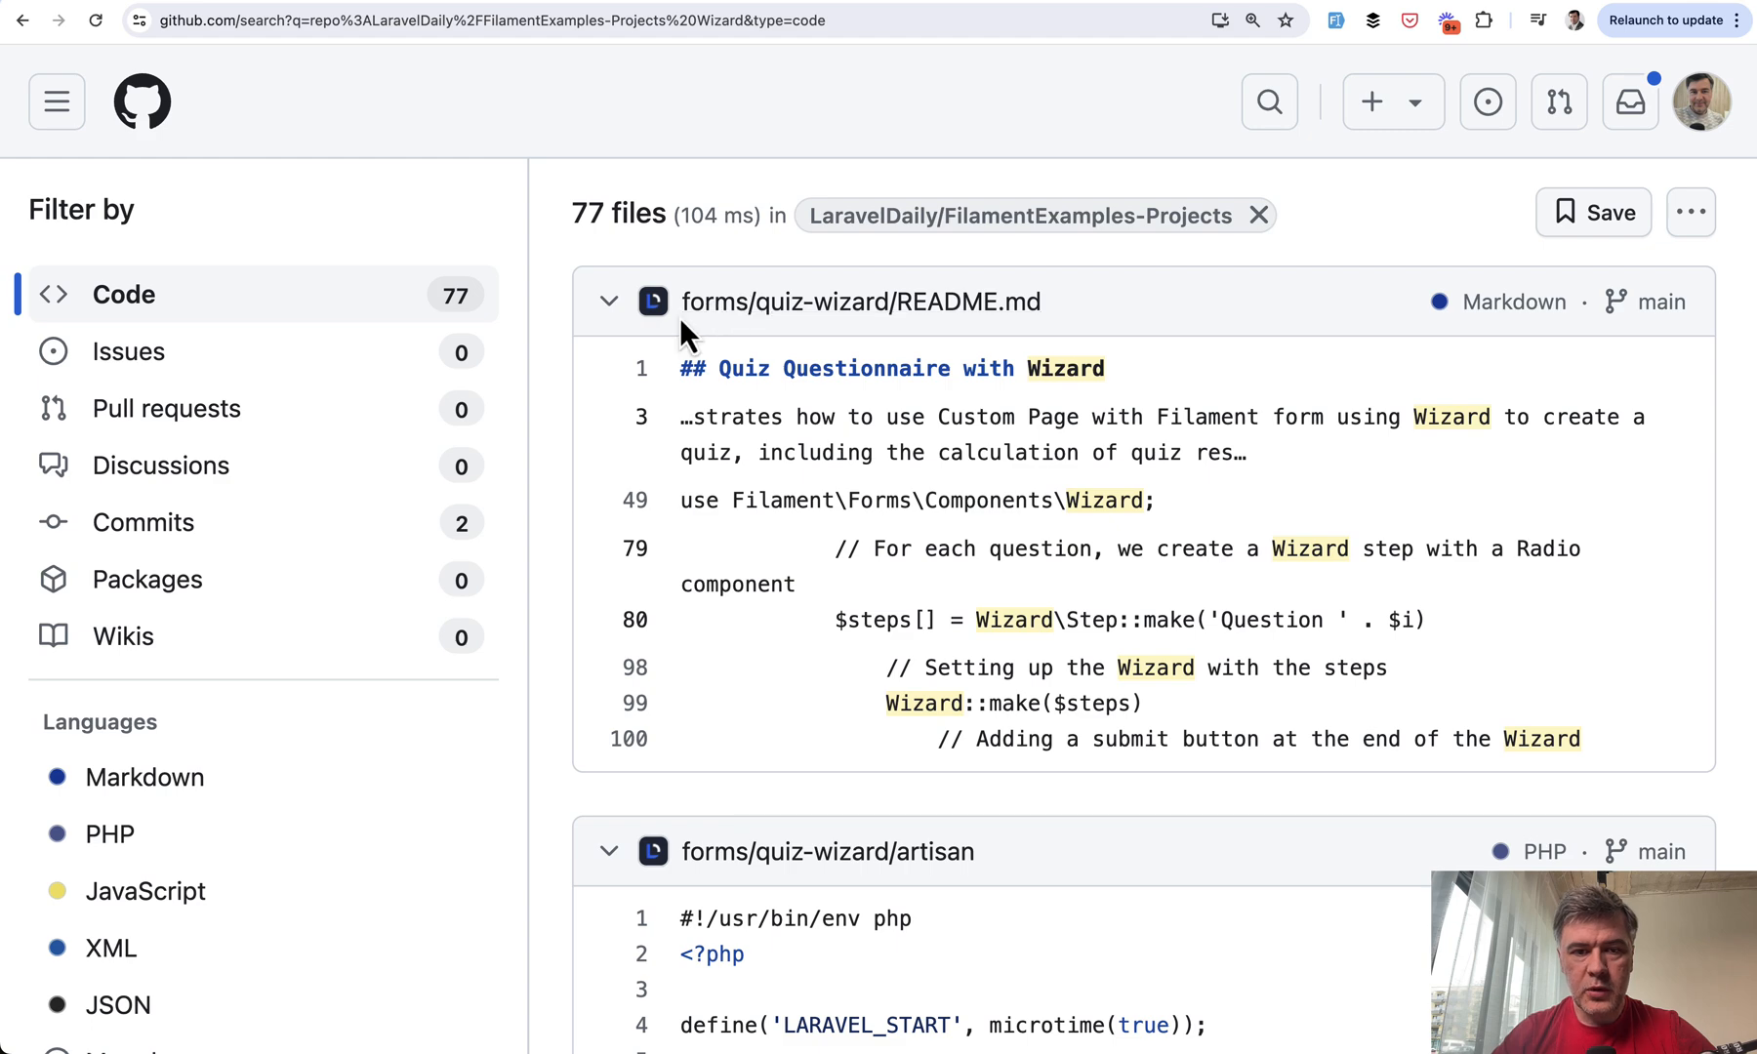
mouse_move(885, 302)
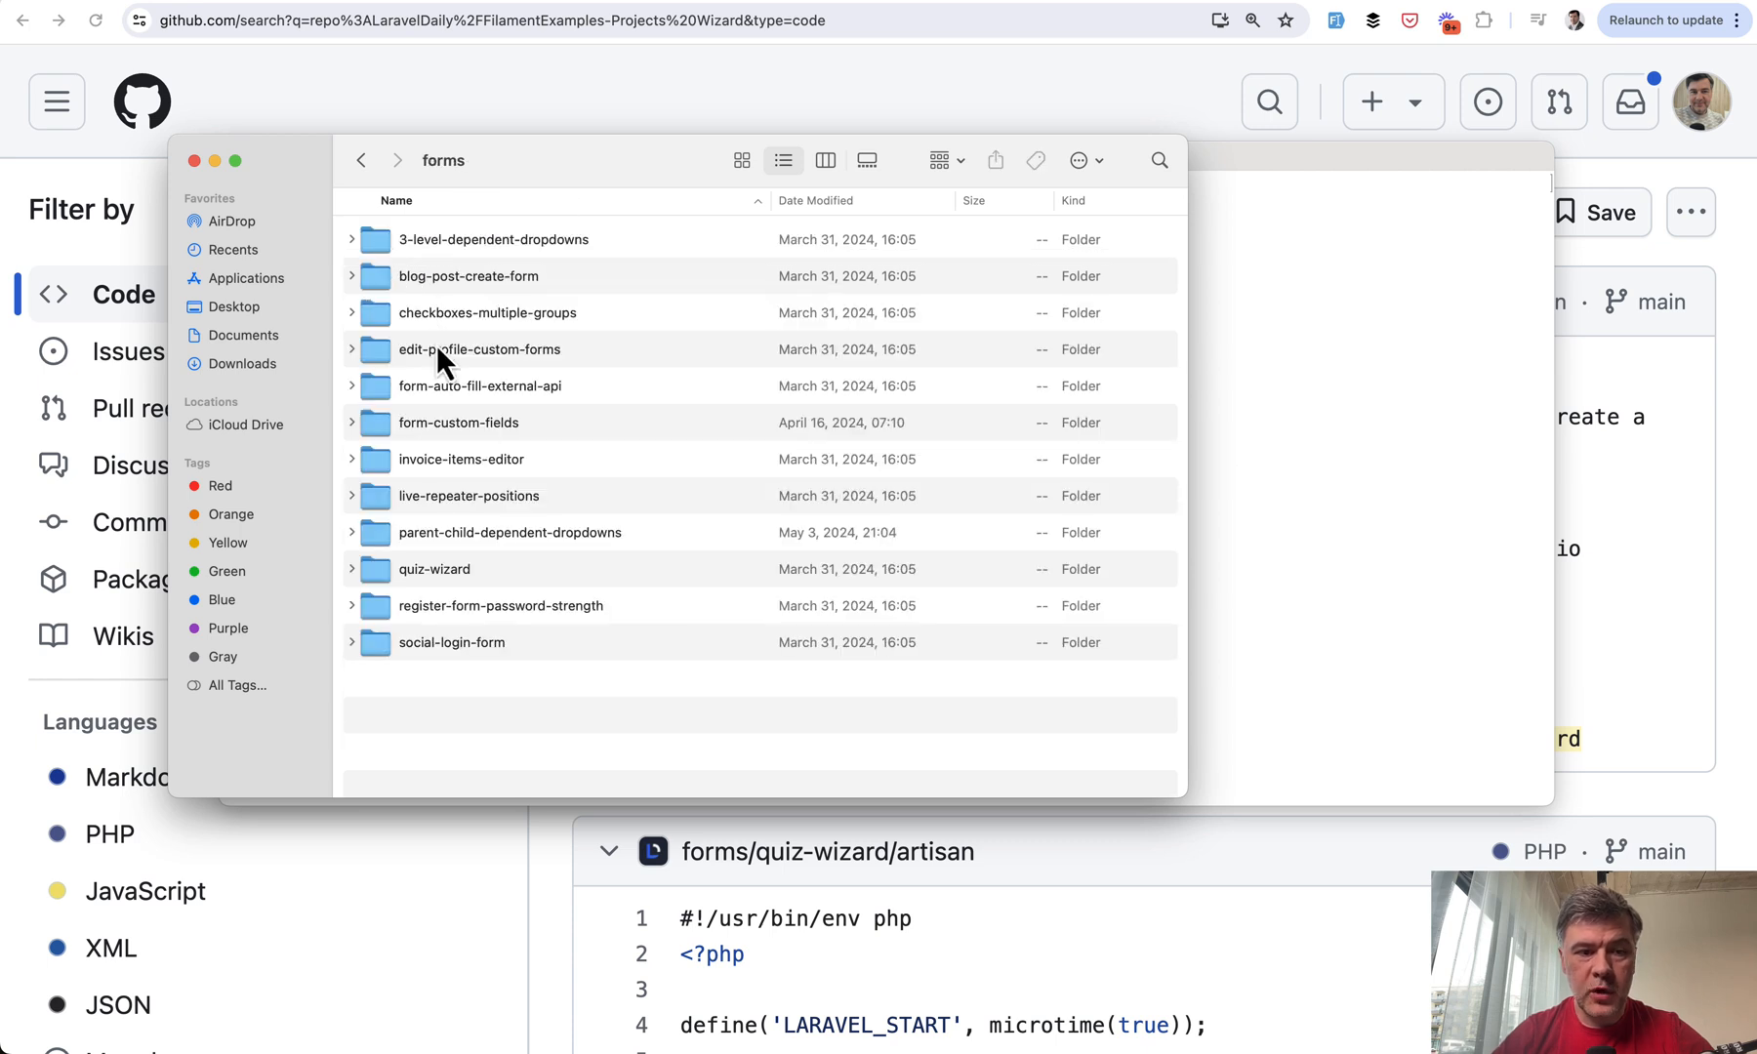
mouse_move(583, 622)
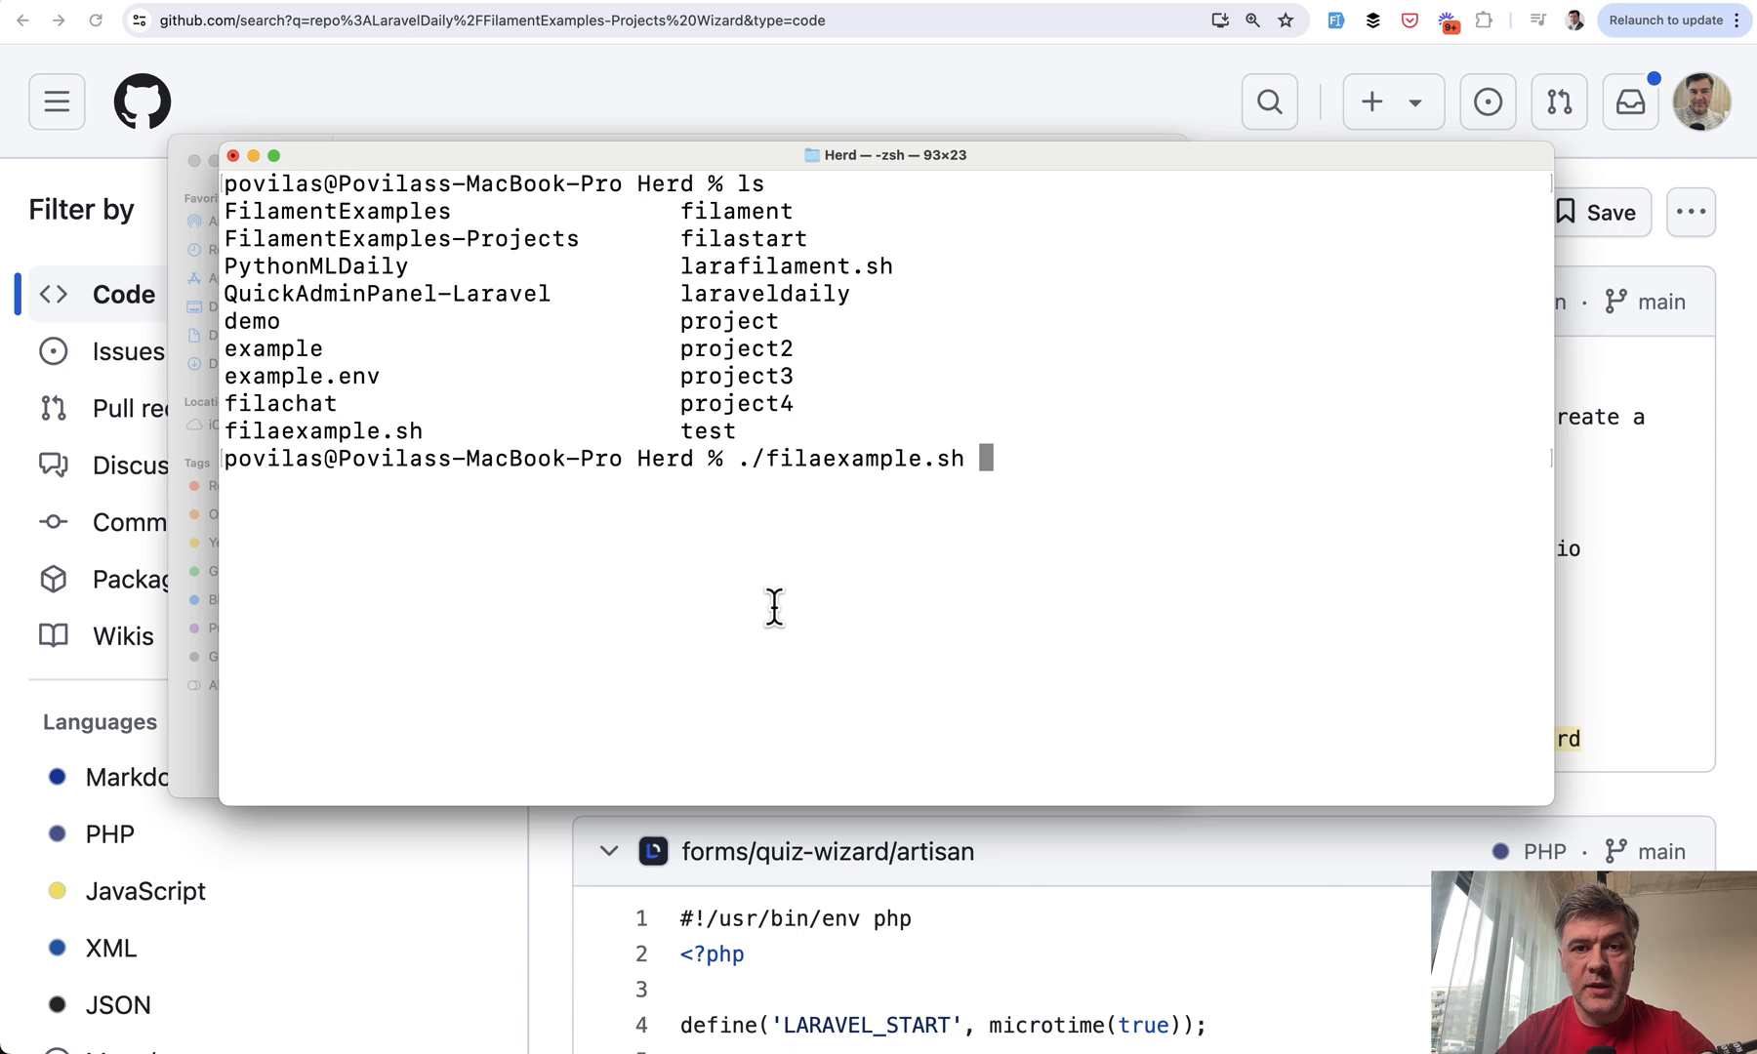
mouse_move(1036, 518)
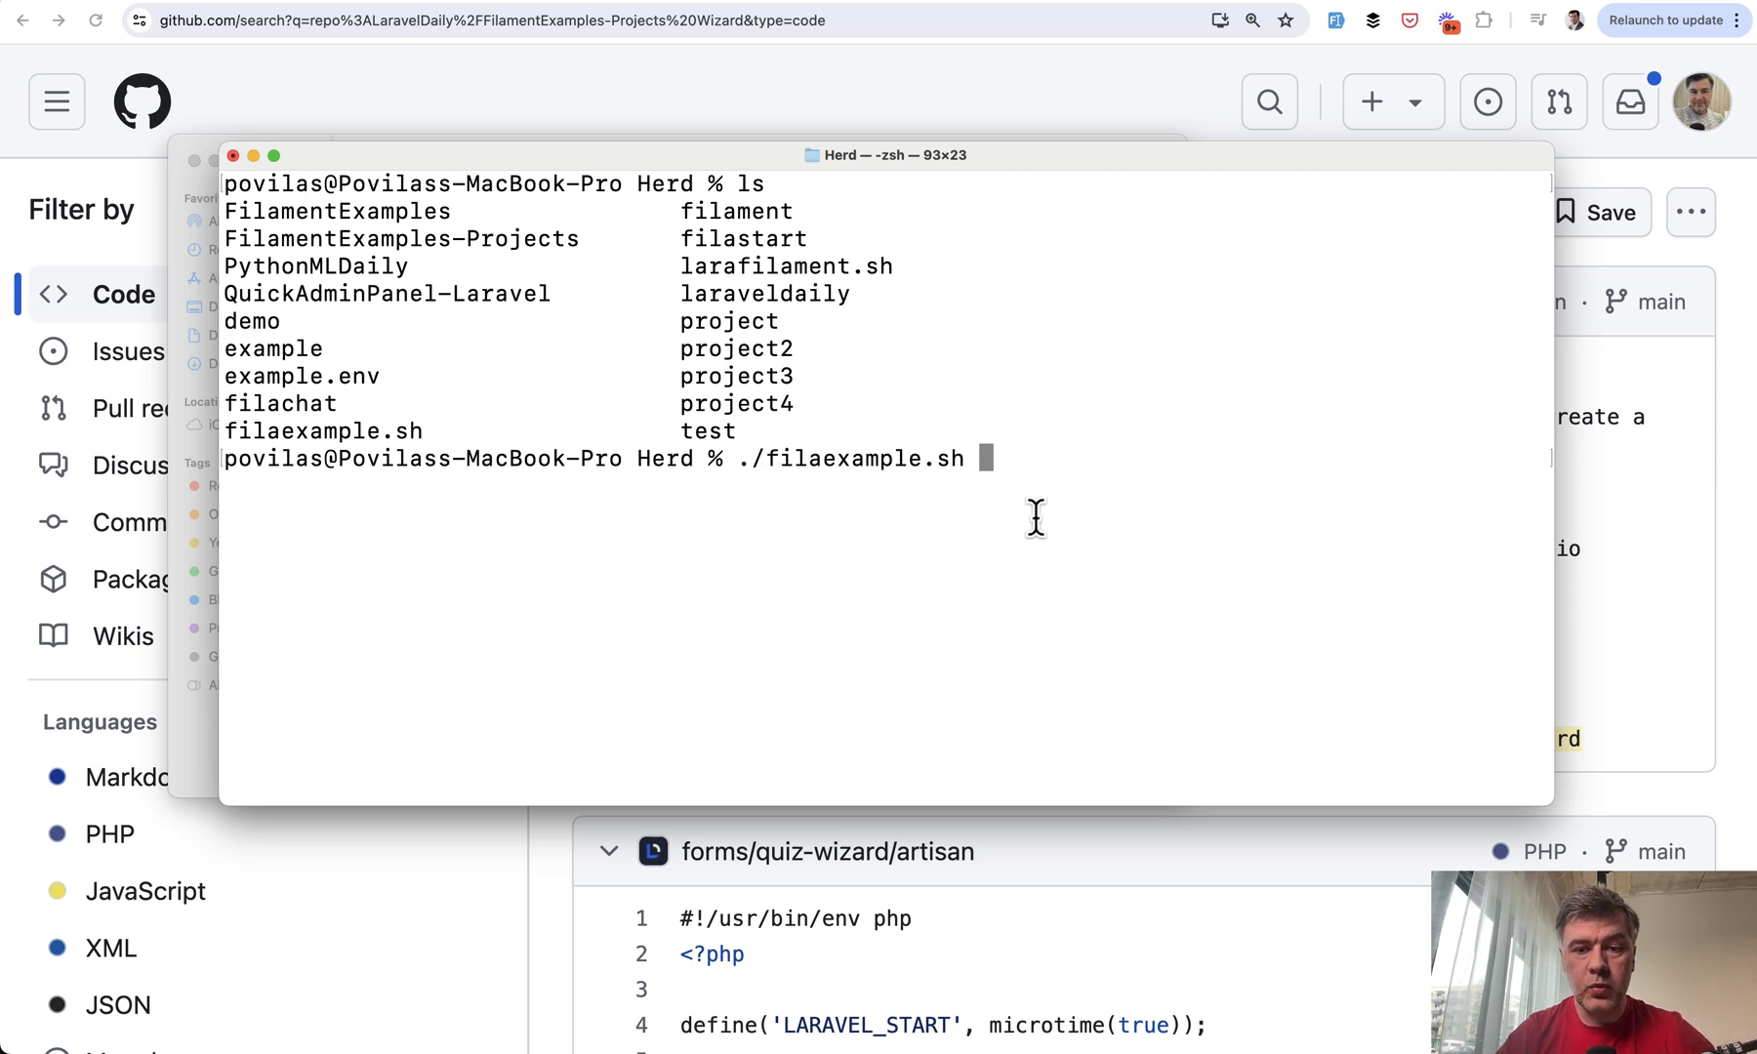
Run ./filaexample.sh forms/quiz-wizard to install the quiz-wizard example.
text(forms/quiz-)
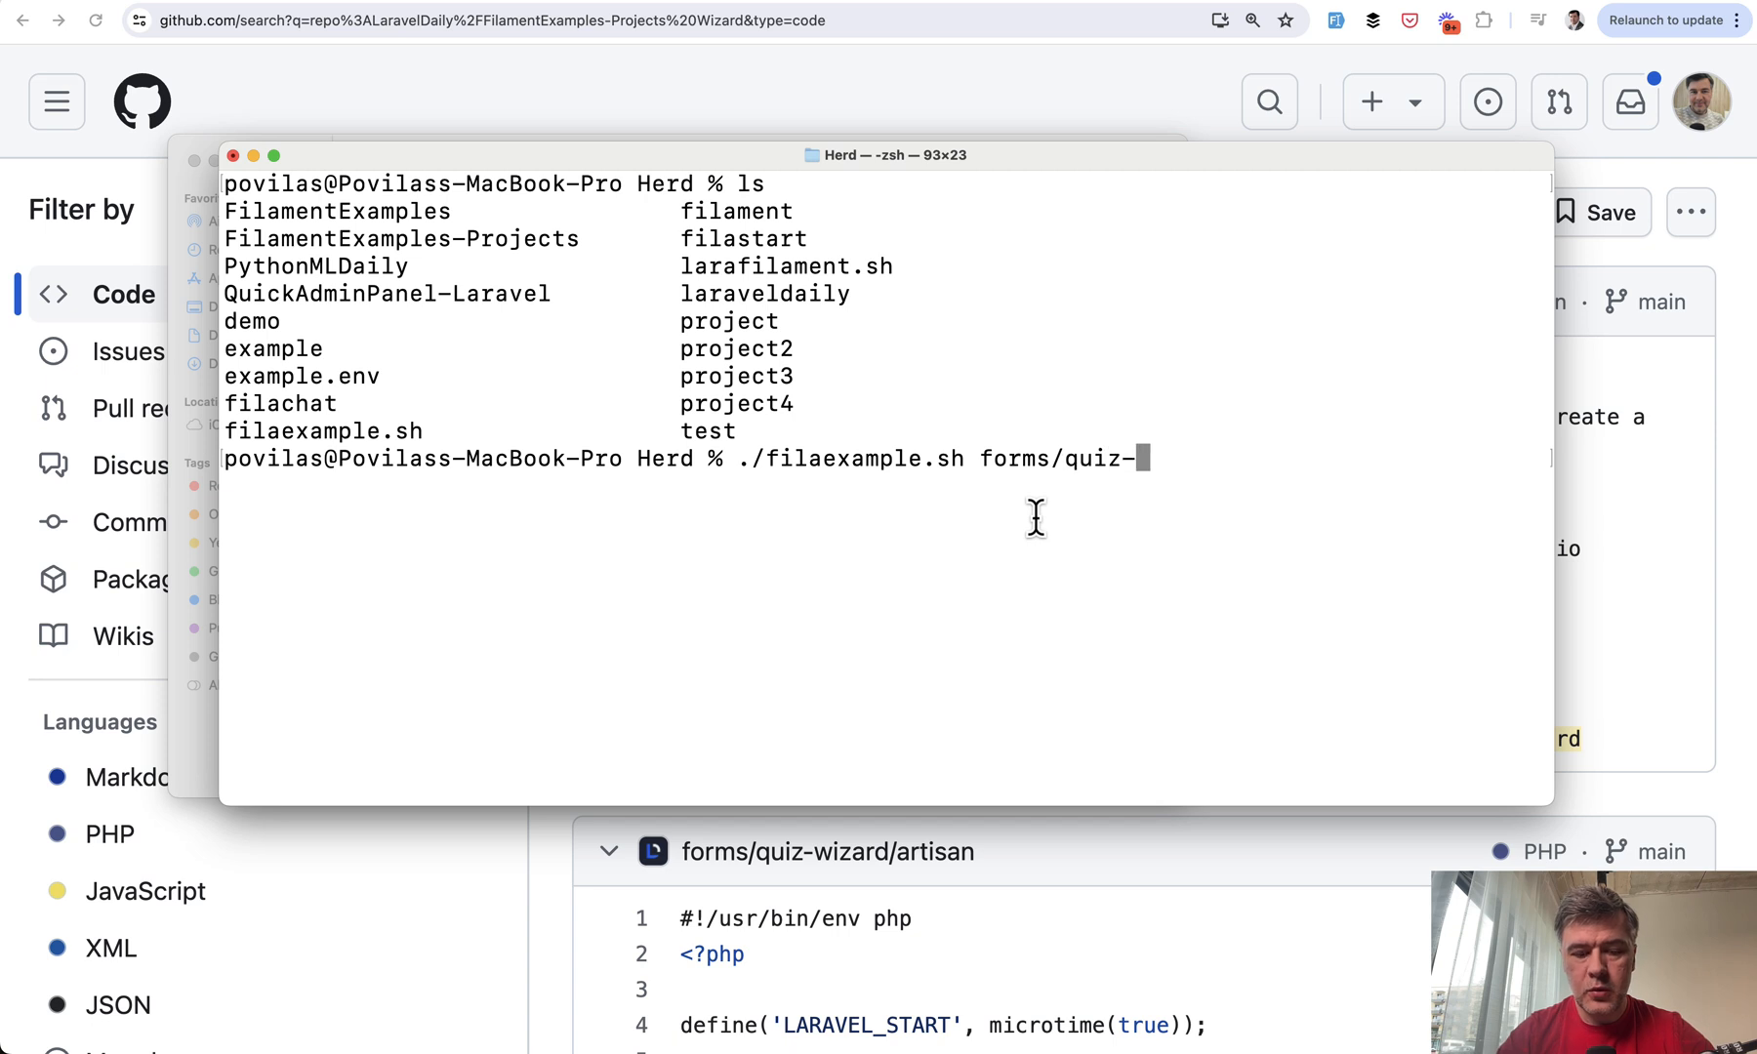
text(wizard)
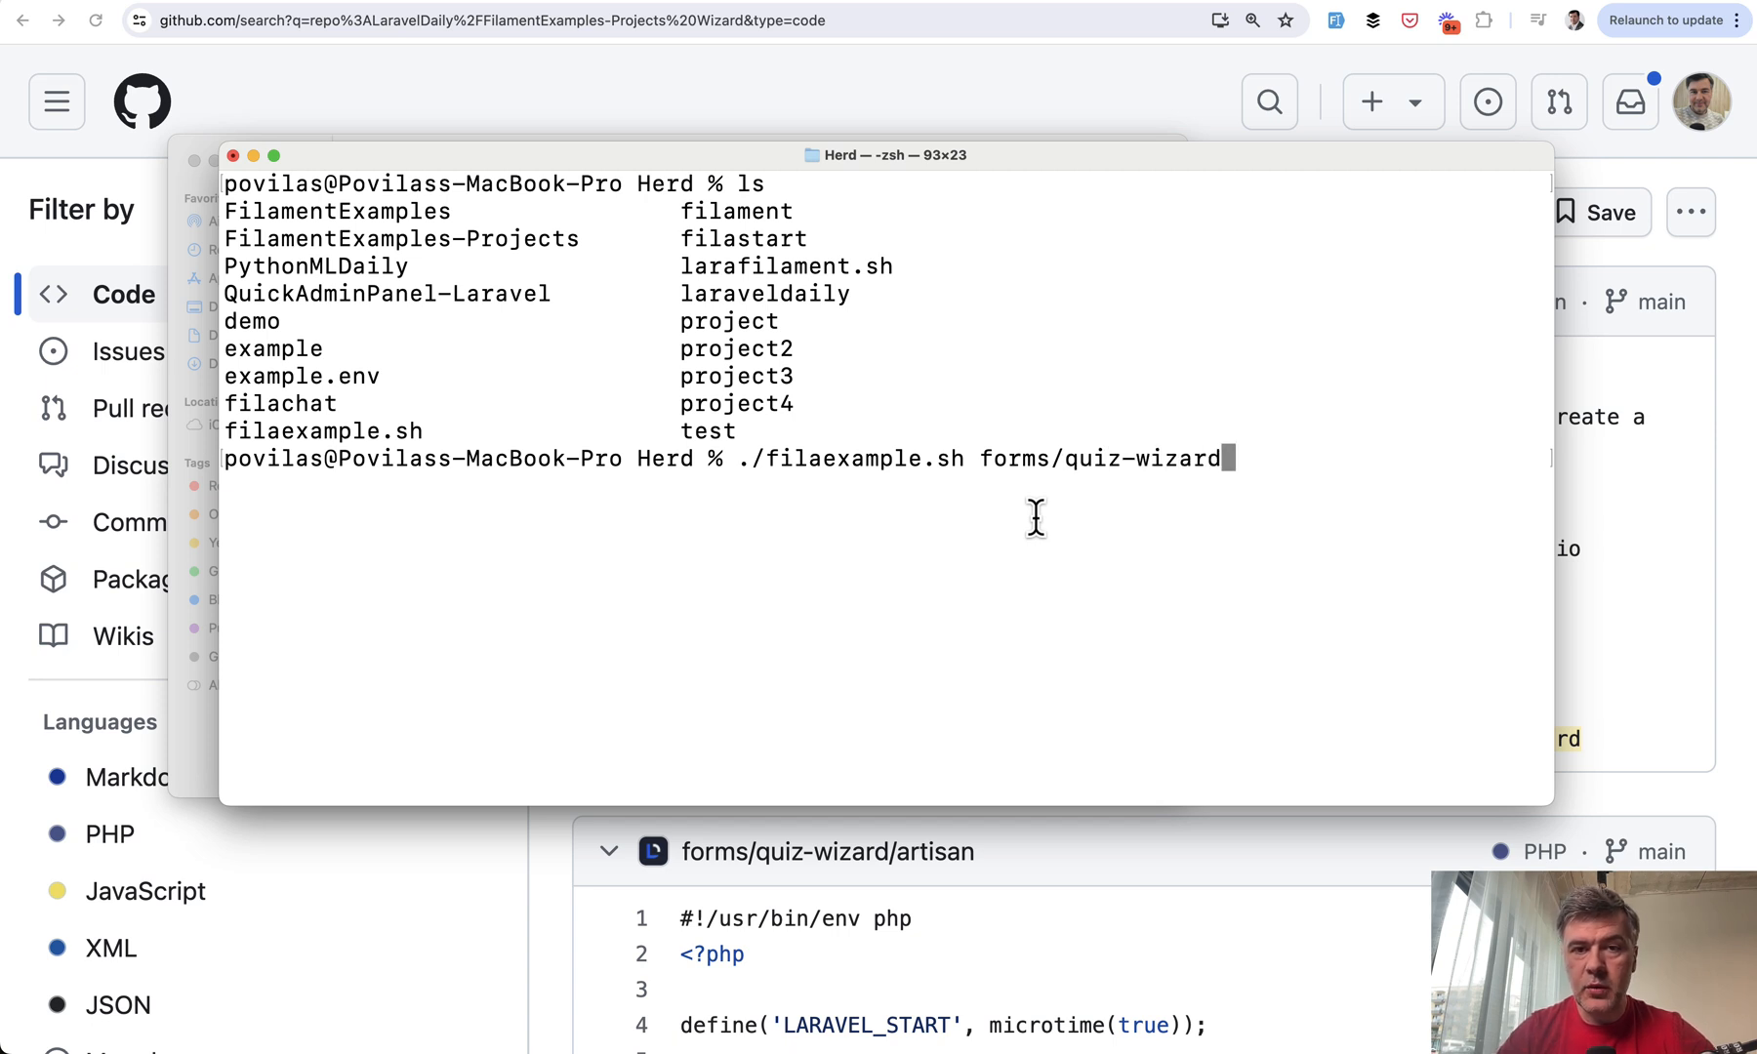
key(Enter)
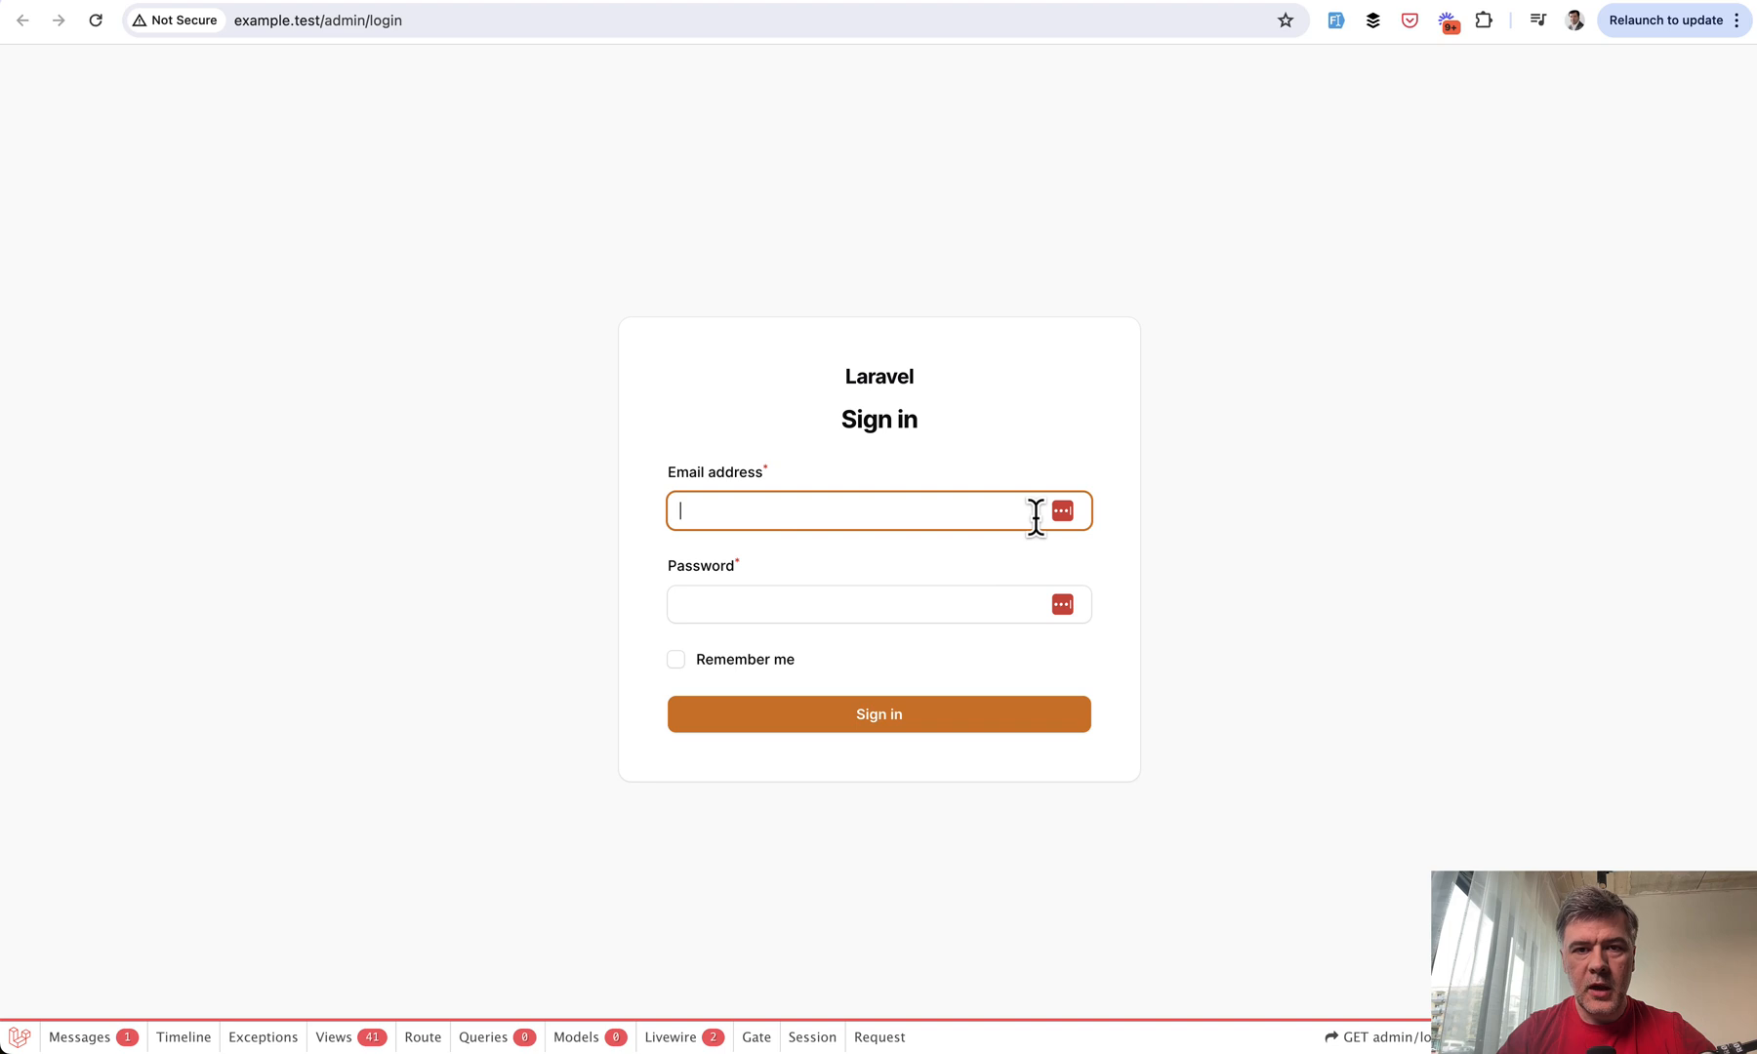
text(admin@admin.com)
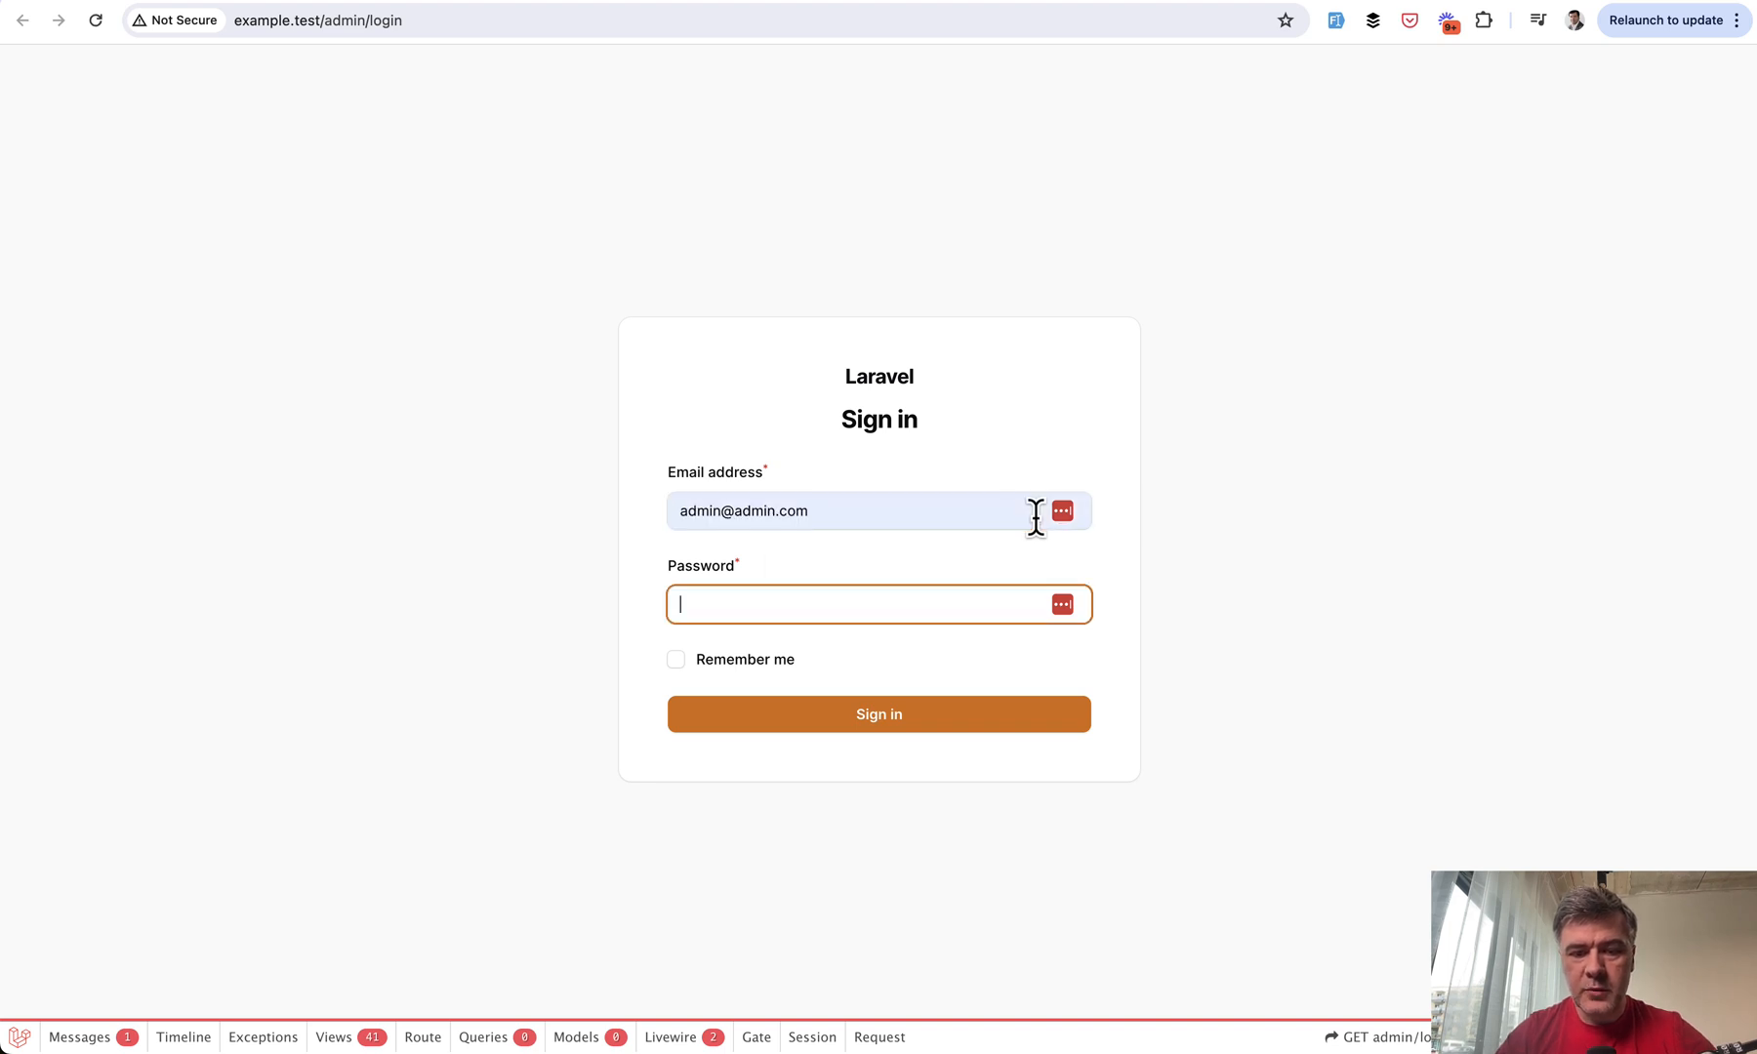
text(password)
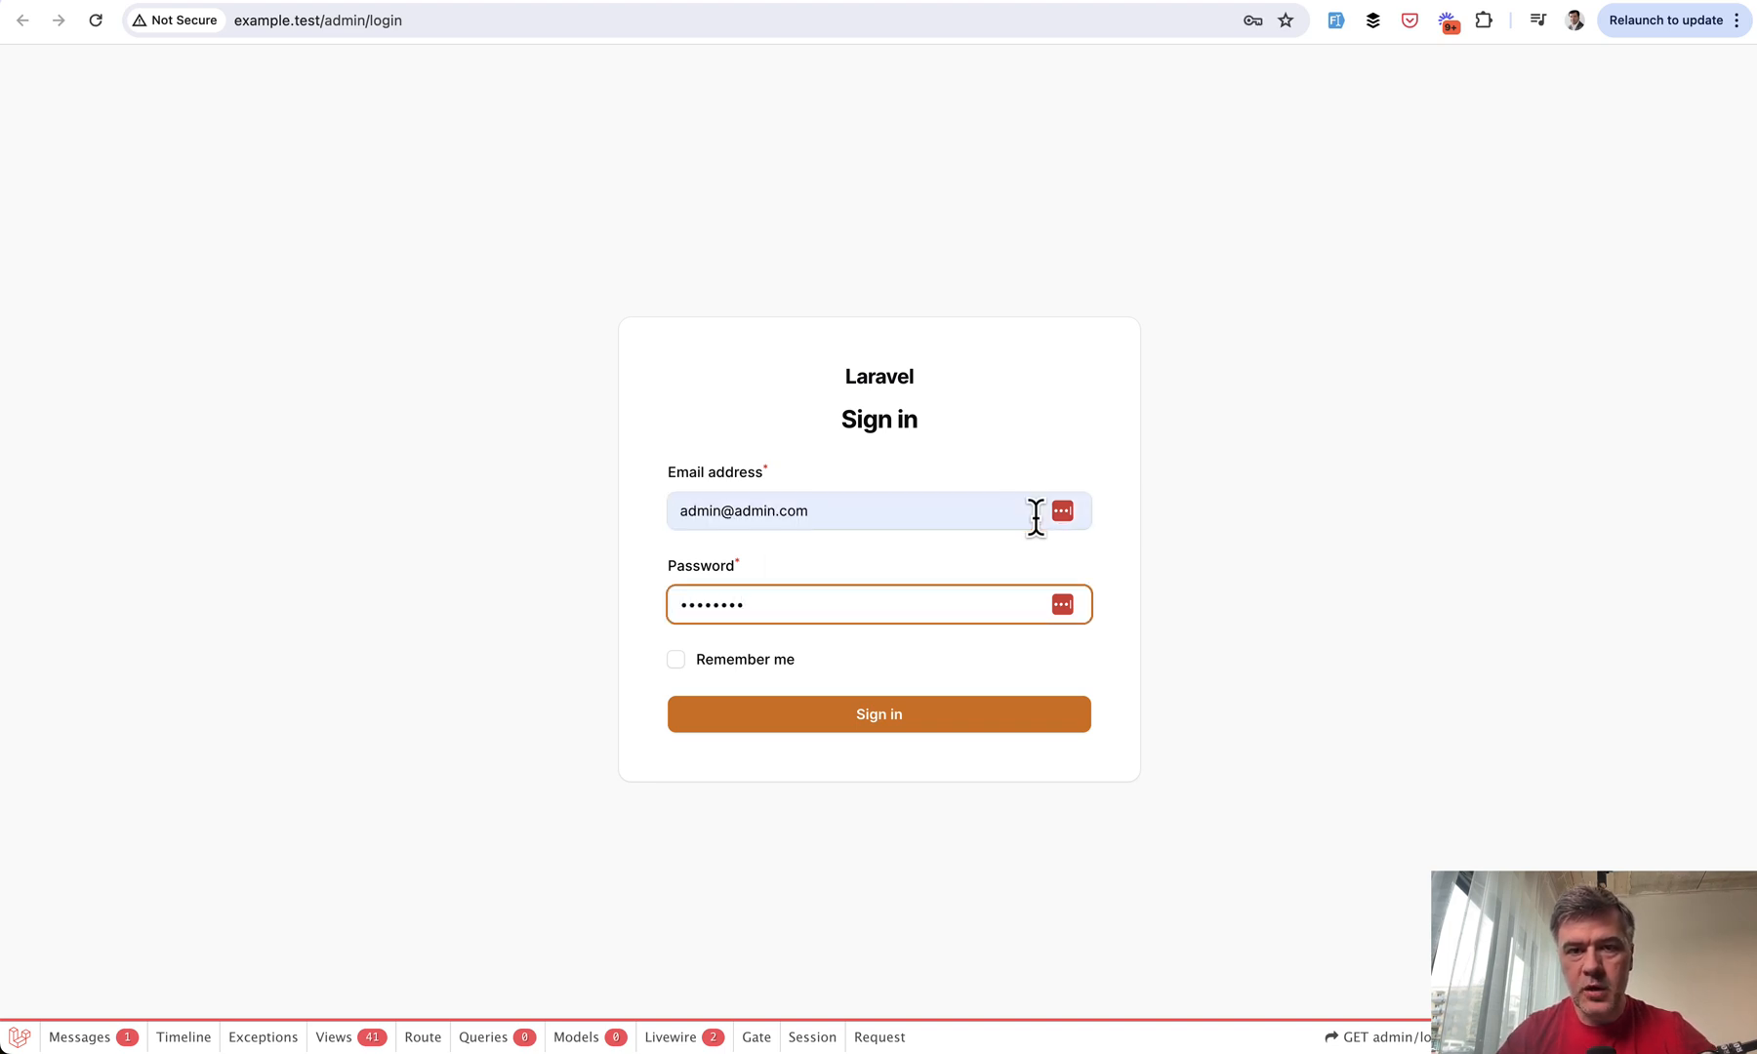
click(879, 714)
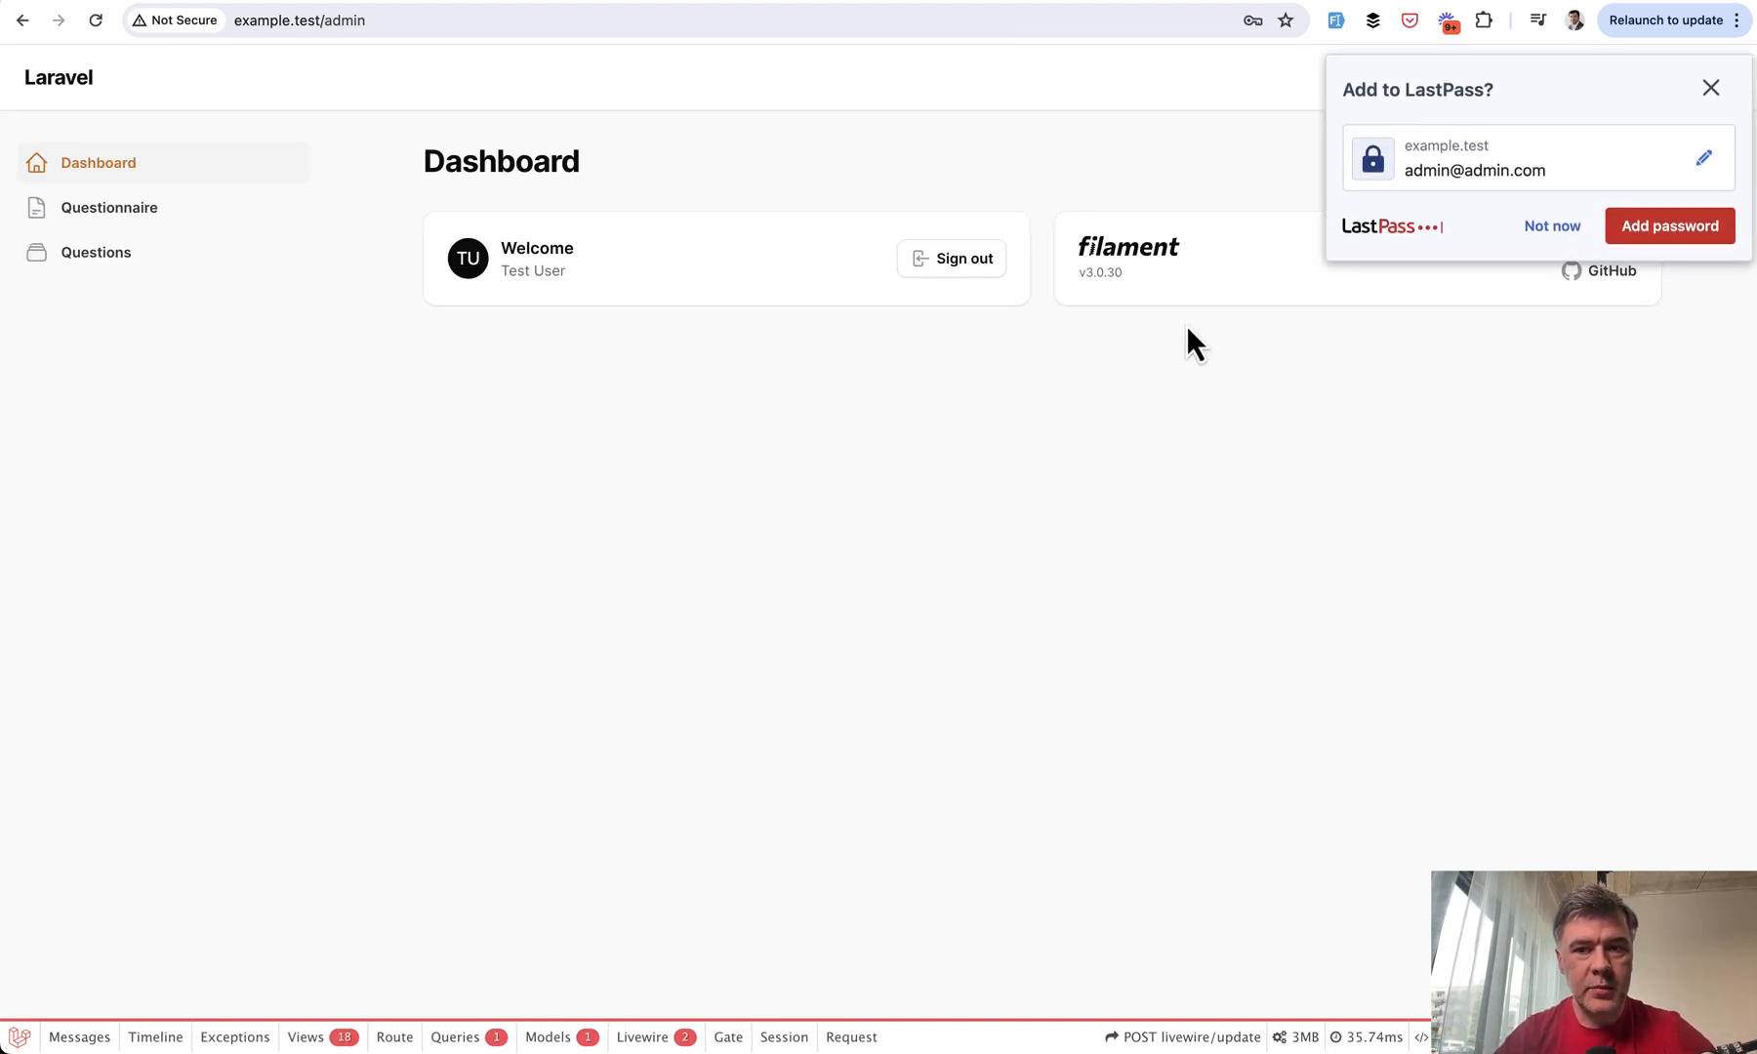
mouse_move(518, 655)
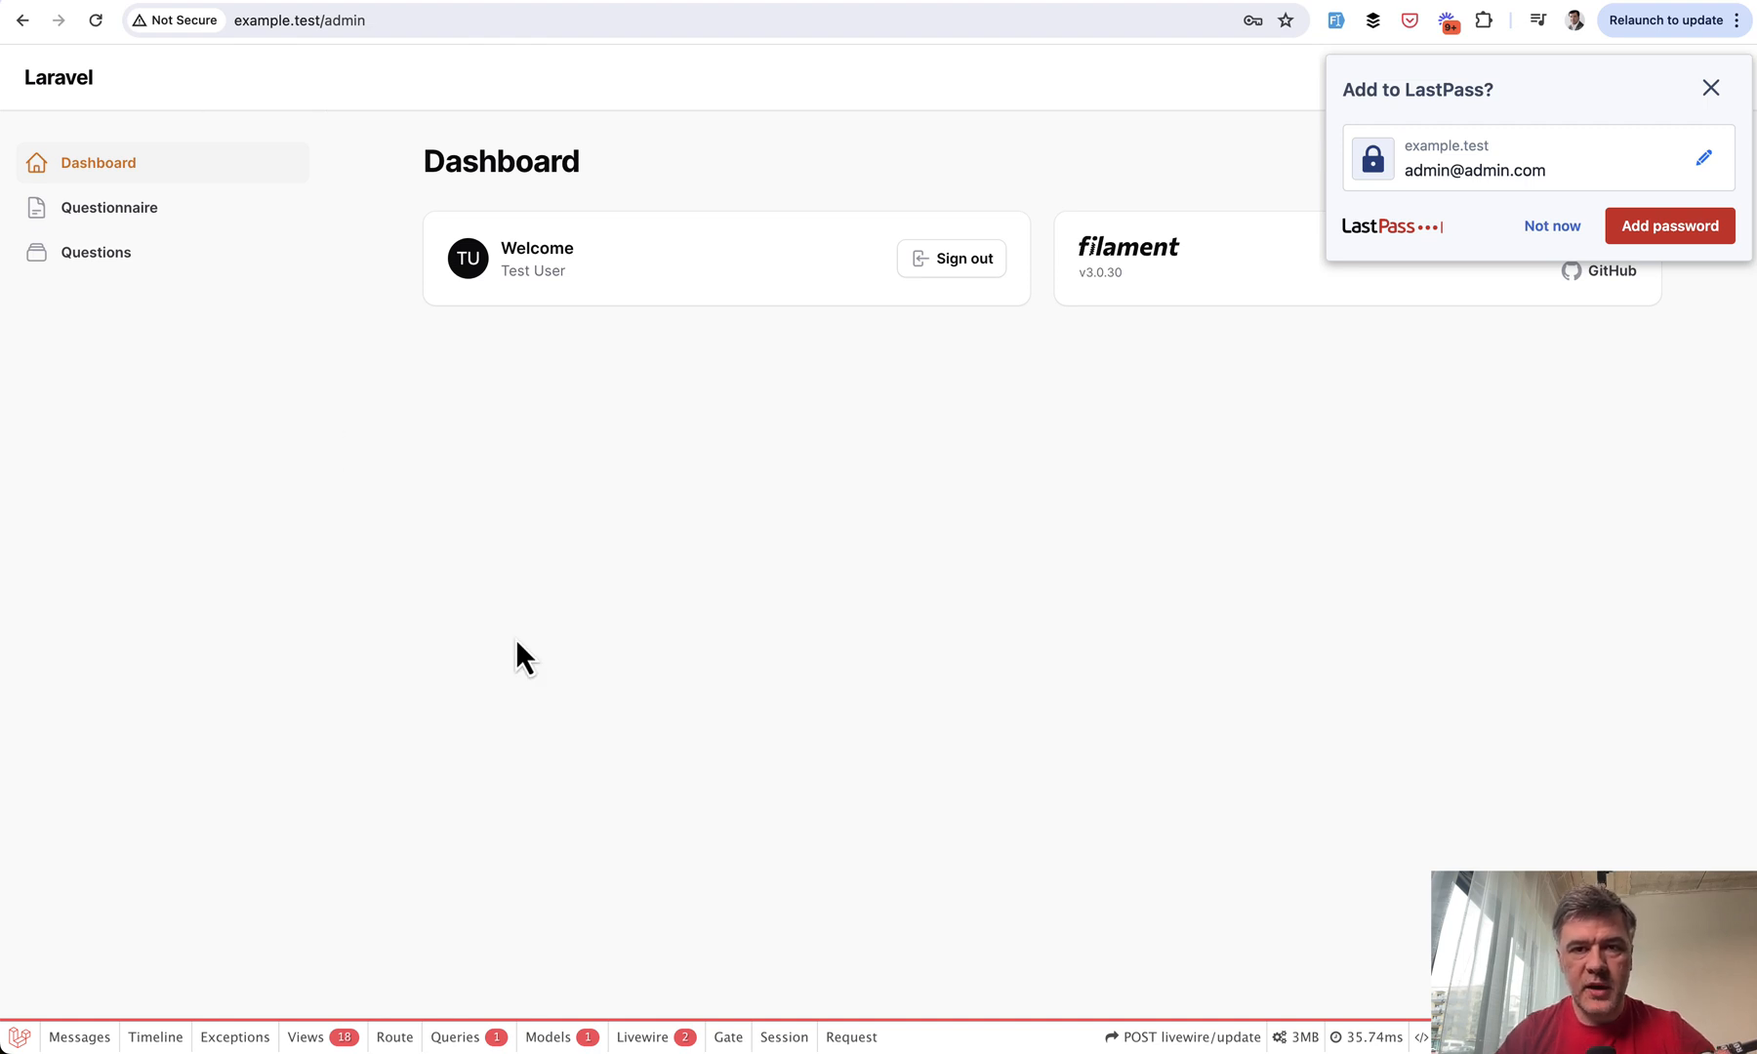